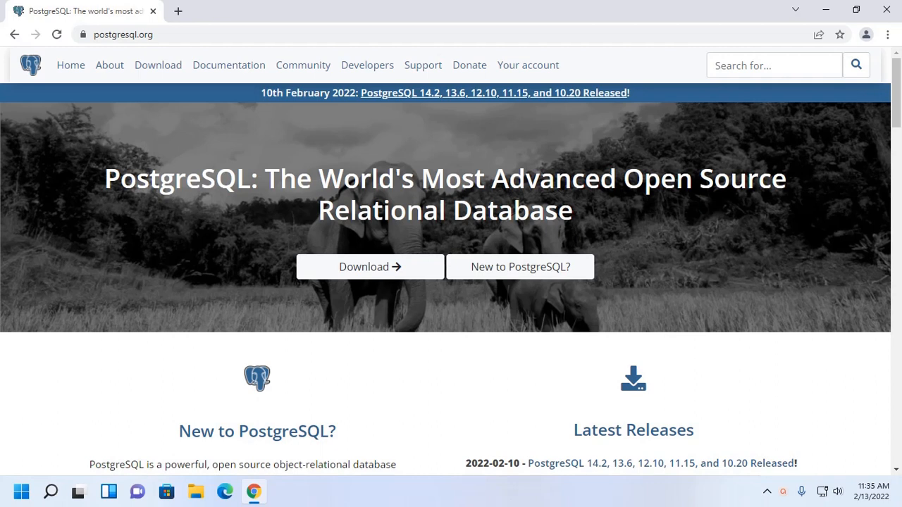
pyautogui.moveTo(109, 65)
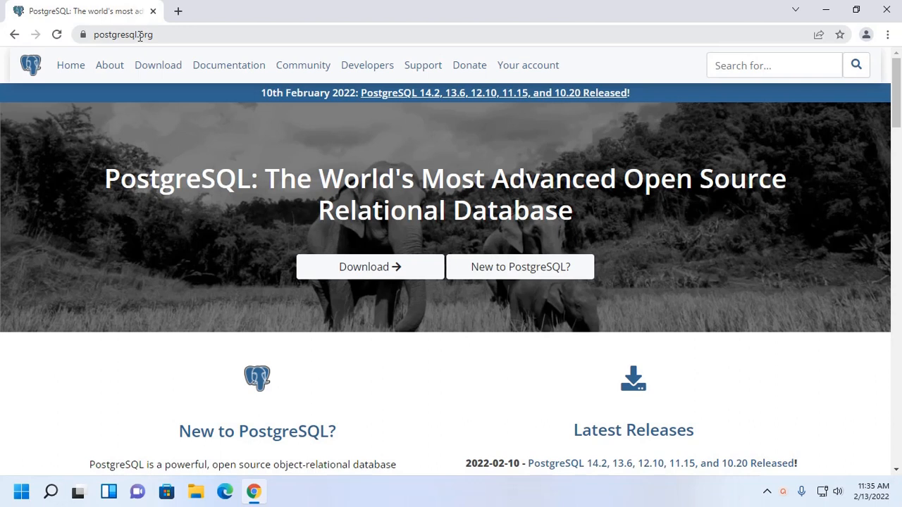
# Open the Download page on postgresql.org and choose the Windows installers tile.
pyautogui.click(158, 64)
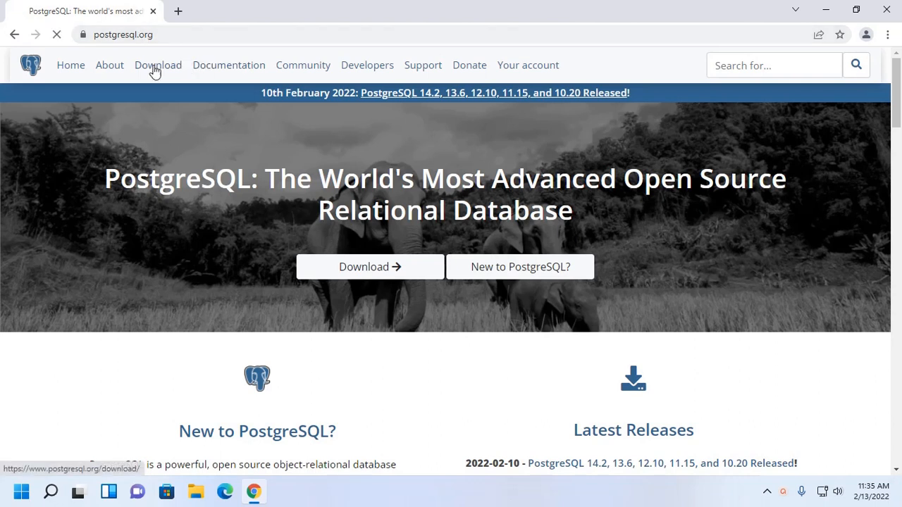
pyautogui.click(158, 65)
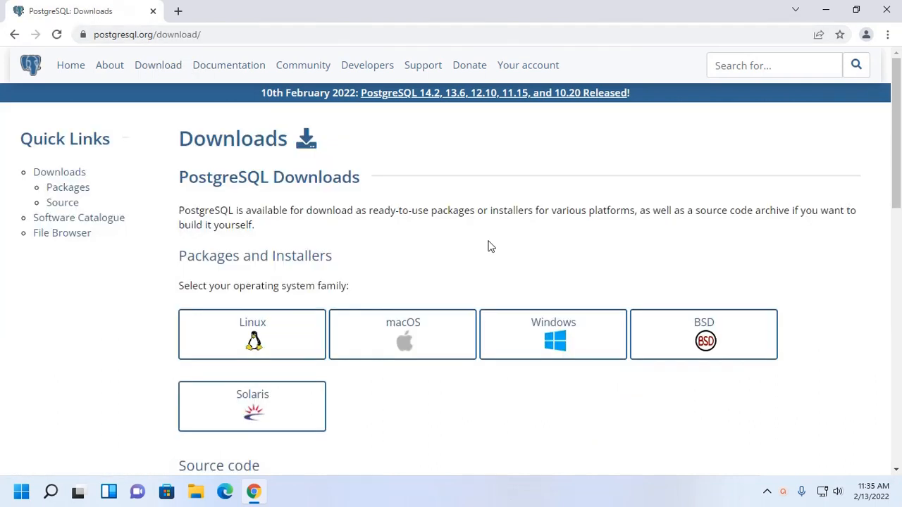
pyautogui.scroll(-3)
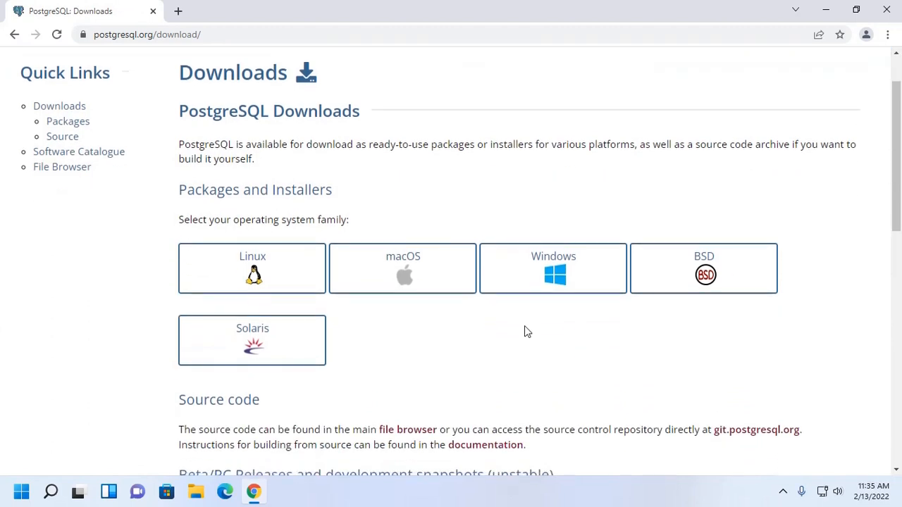
pyautogui.moveTo(464, 353)
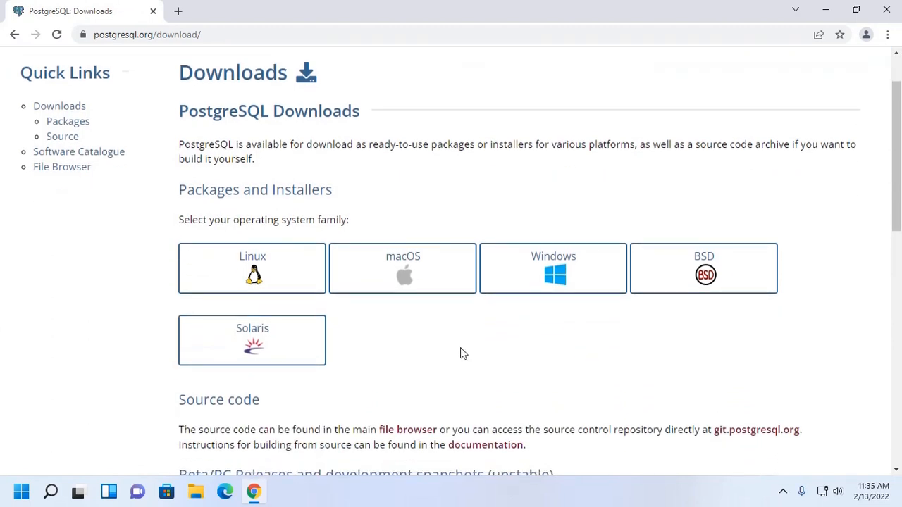
pyautogui.moveTo(169, 222)
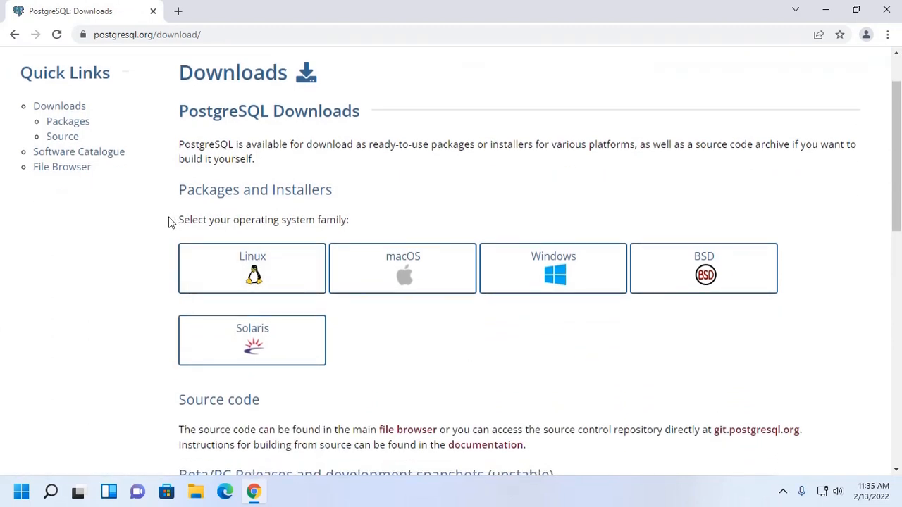
pyautogui.moveTo(521, 201)
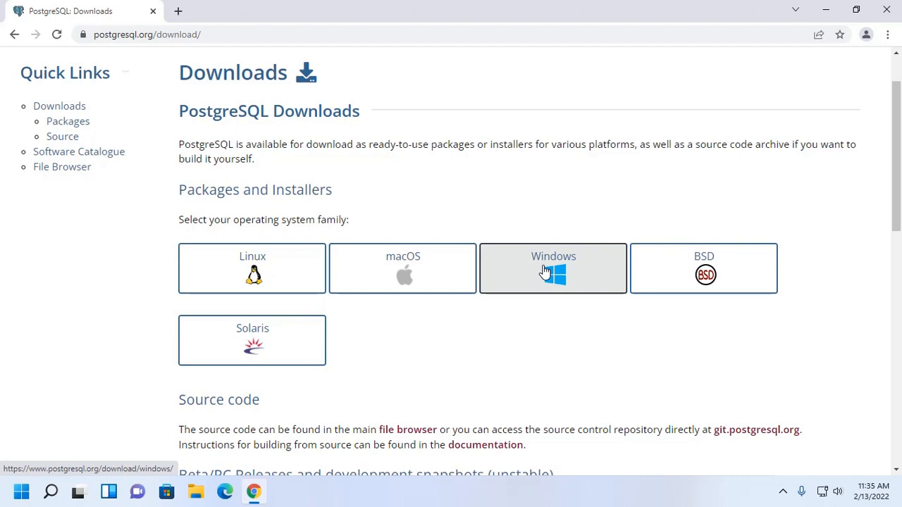
pyautogui.click(553, 267)
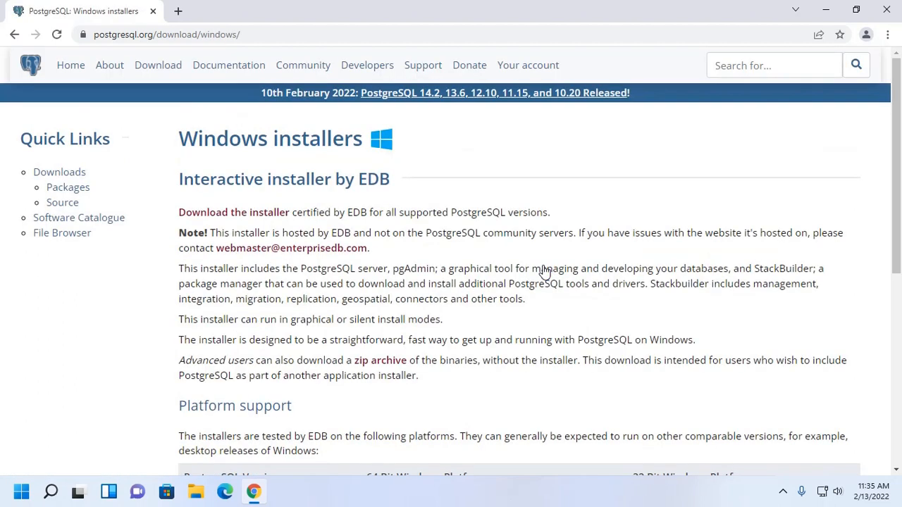
pyautogui.moveTo(423, 224)
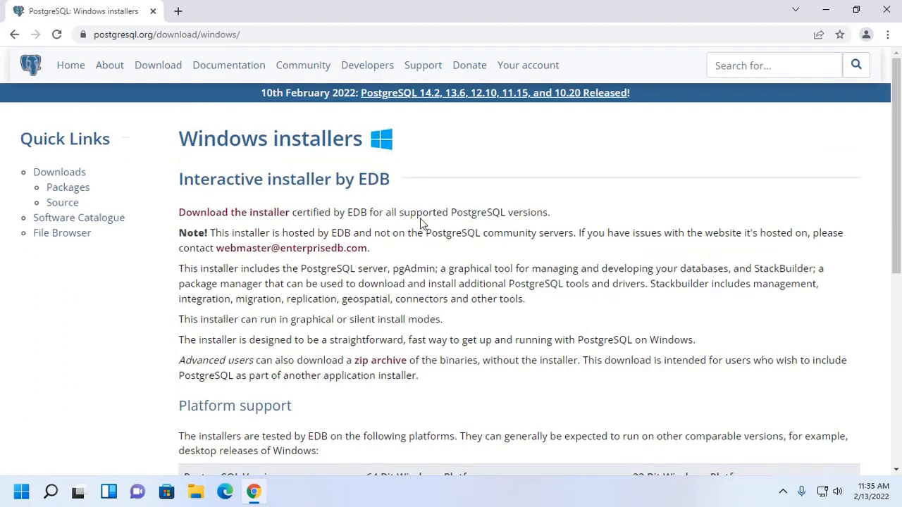
pyautogui.scroll(-3)
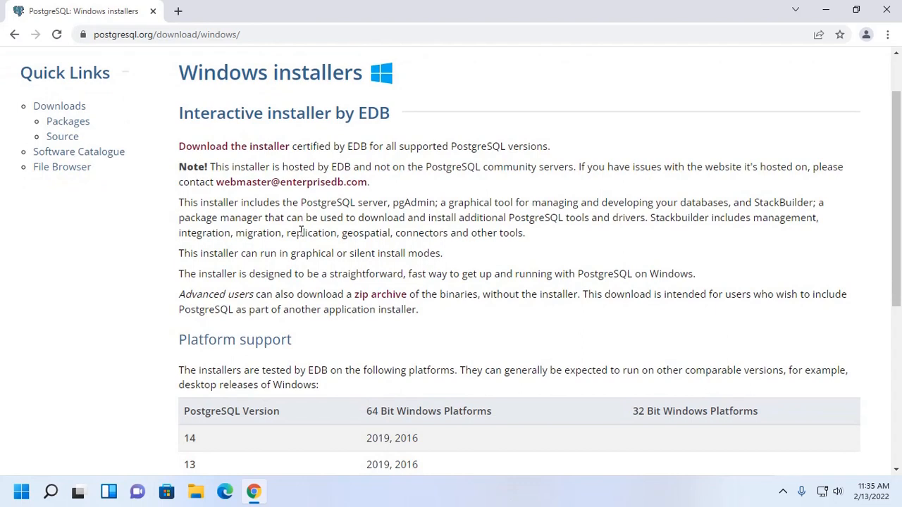
pyautogui.moveTo(367, 117)
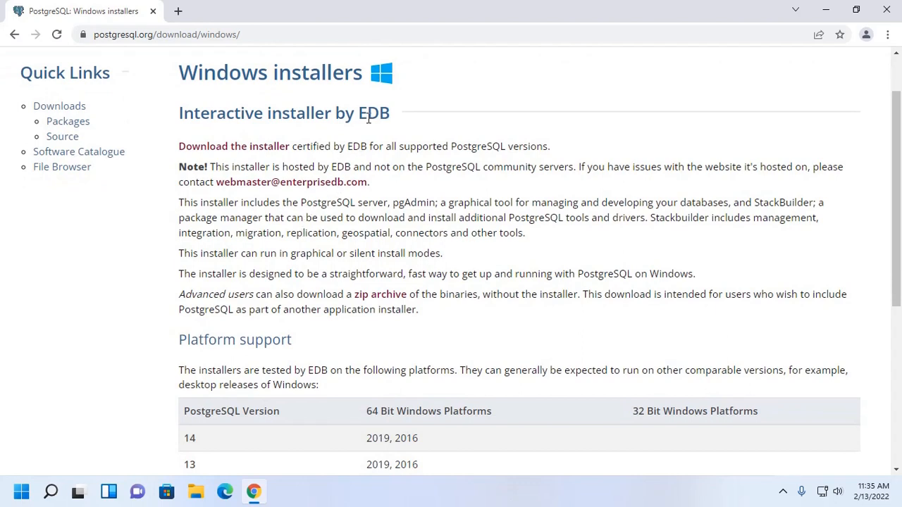
# On the EDB page, download the PostgreSQL 14.2 Windows x86-64 installer.
pyautogui.click(233, 146)
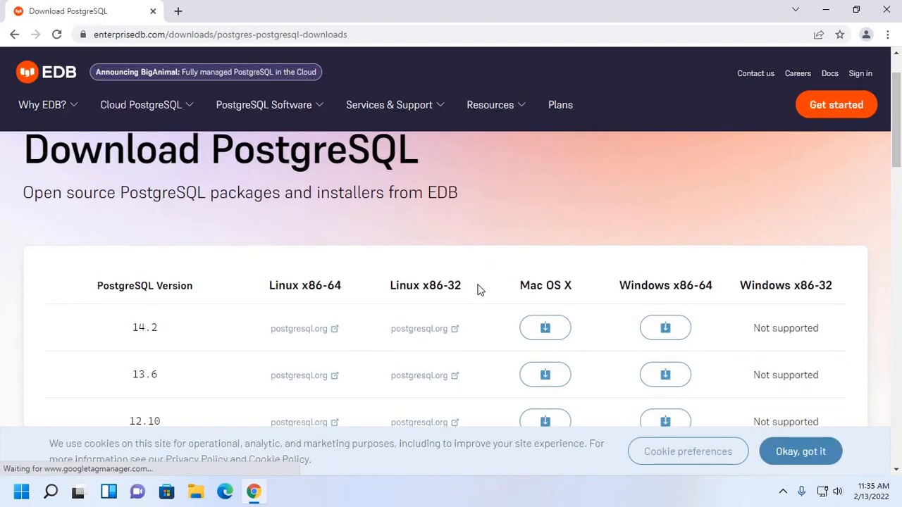
pyautogui.scroll(-3)
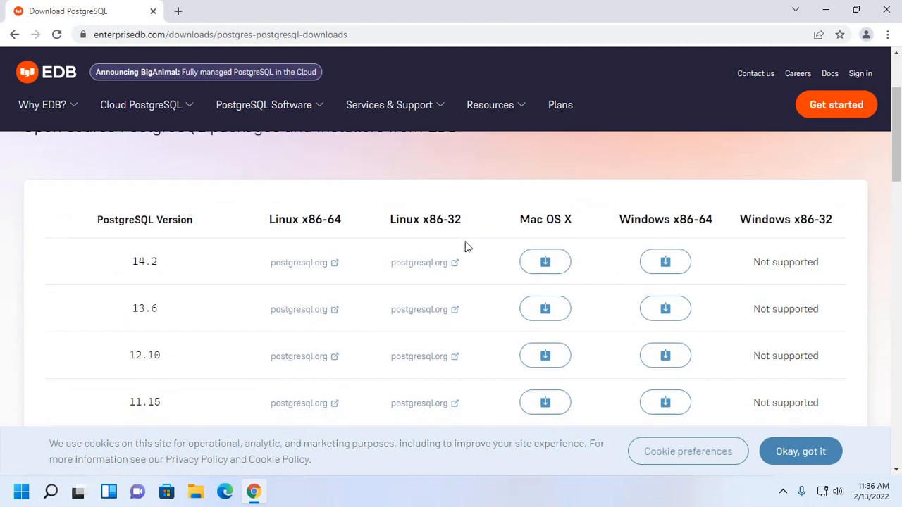
pyautogui.moveTo(436, 222)
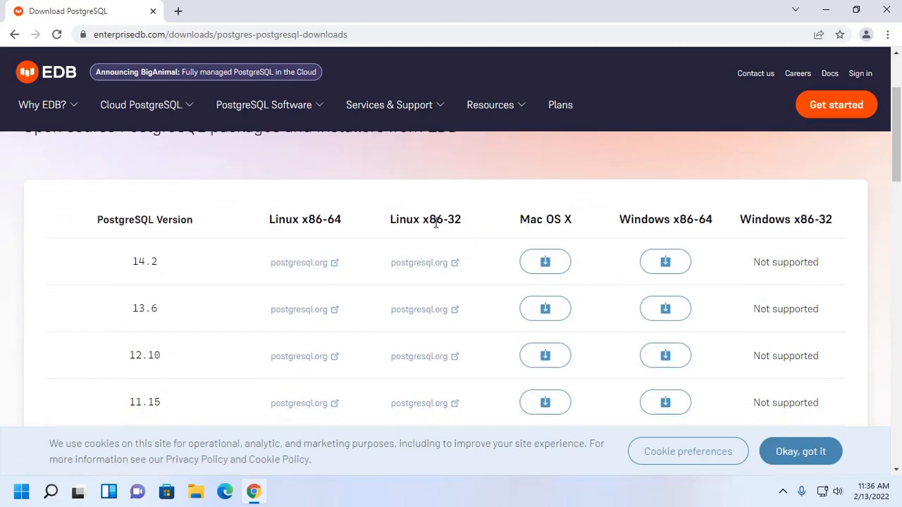
pyautogui.moveTo(436, 275)
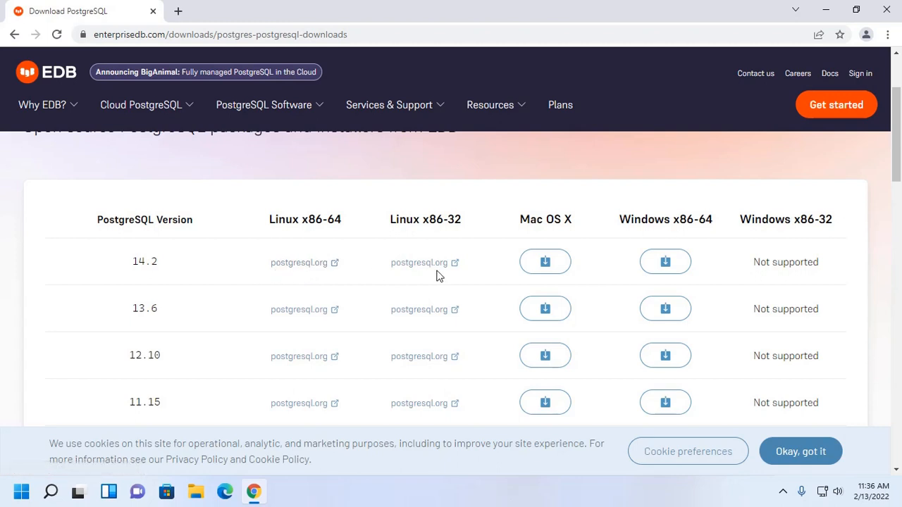
pyautogui.moveTo(665, 261)
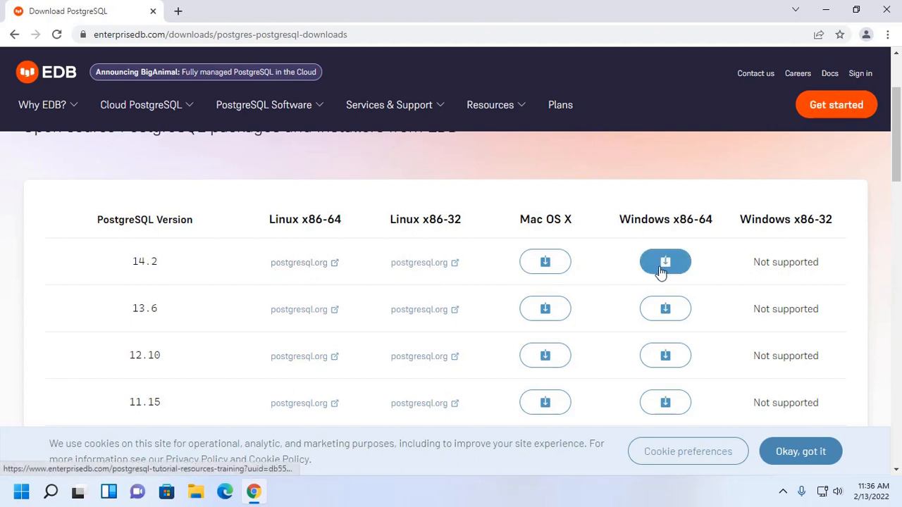
pyautogui.moveTo(665, 262)
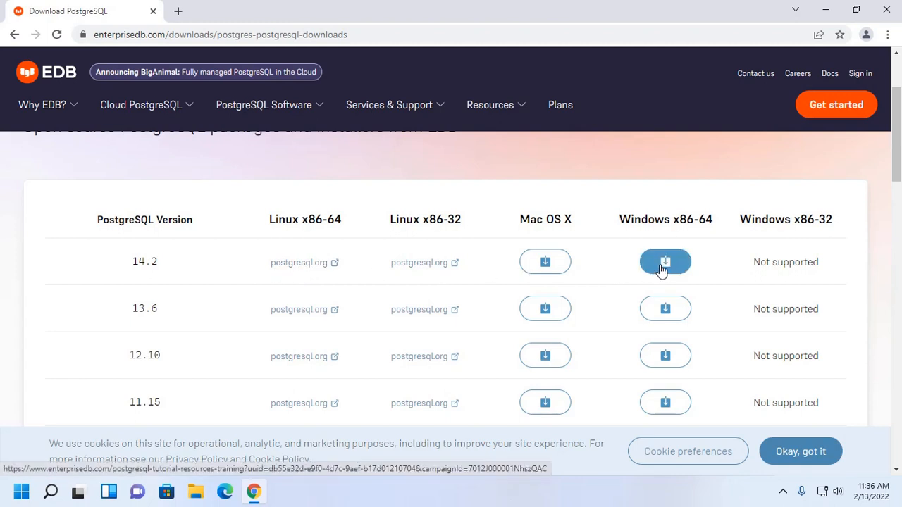
pyautogui.click(664, 262)
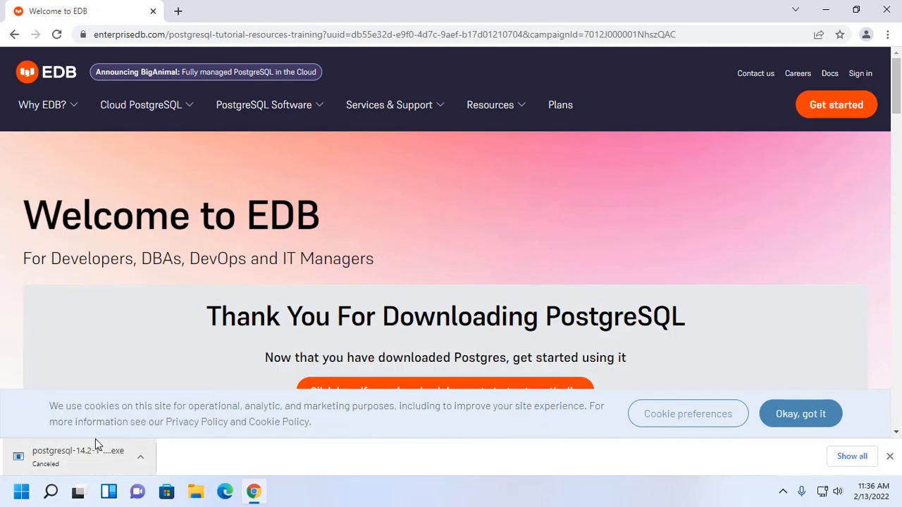
pyautogui.moveTo(406, 448)
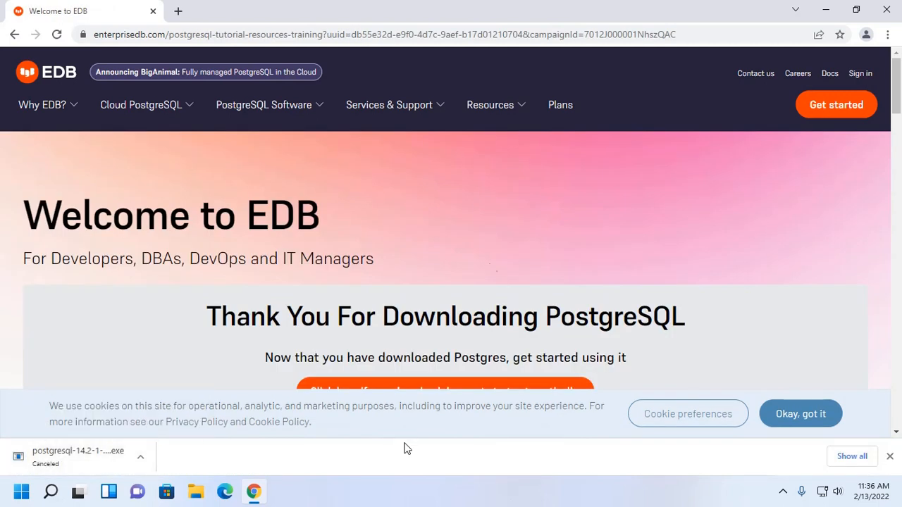
pyautogui.moveTo(484, 271)
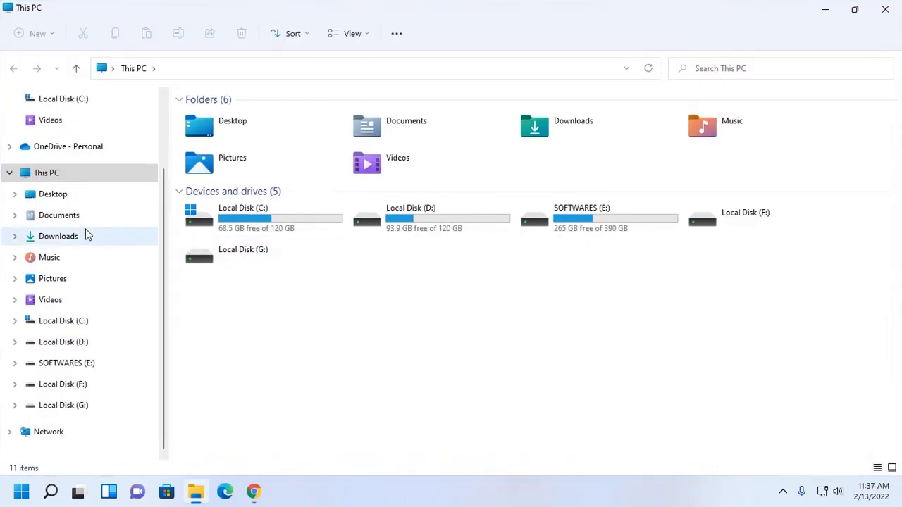
# Open Downloads and select the postgresql-14.2-1-windows-x64 installer.
pyautogui.click(58, 236)
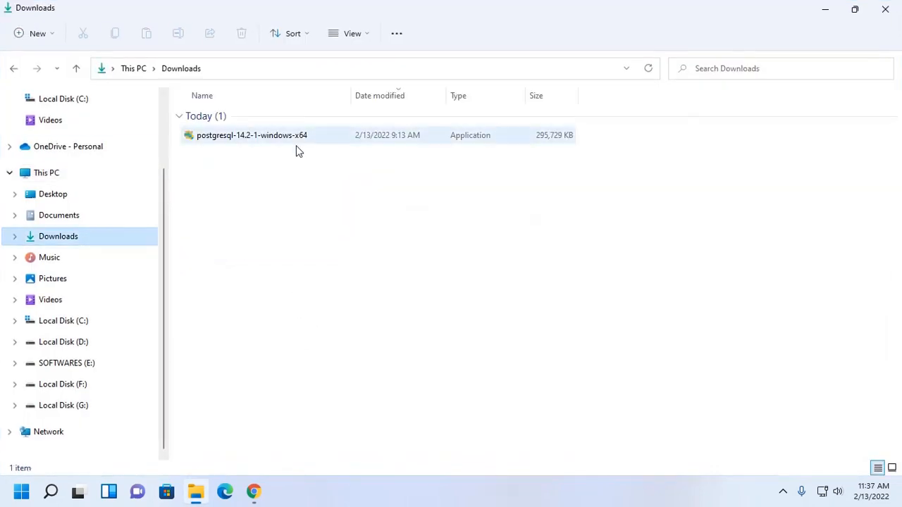
pyautogui.click(251, 135)
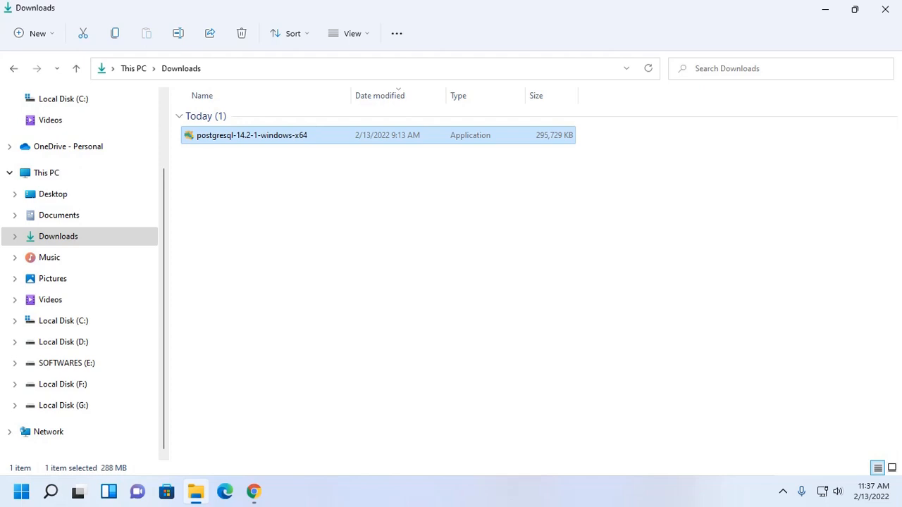
pyautogui.moveTo(356, 358)
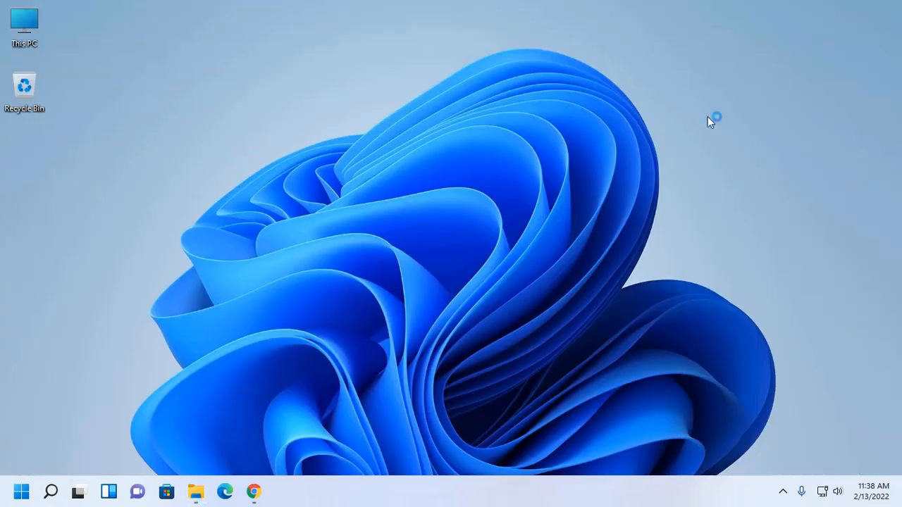
pyautogui.moveTo(350, 58)
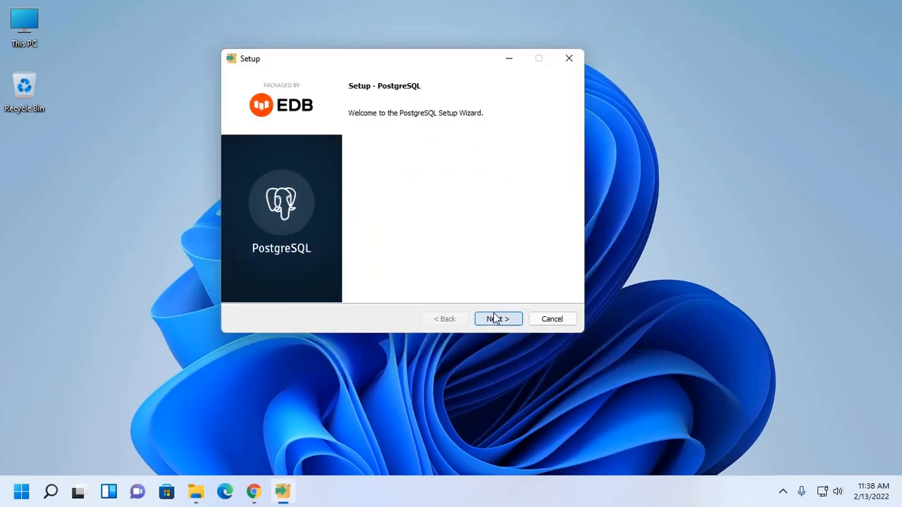
# Advance past the setup welcome page to the Installation Directory page.
pyautogui.click(498, 318)
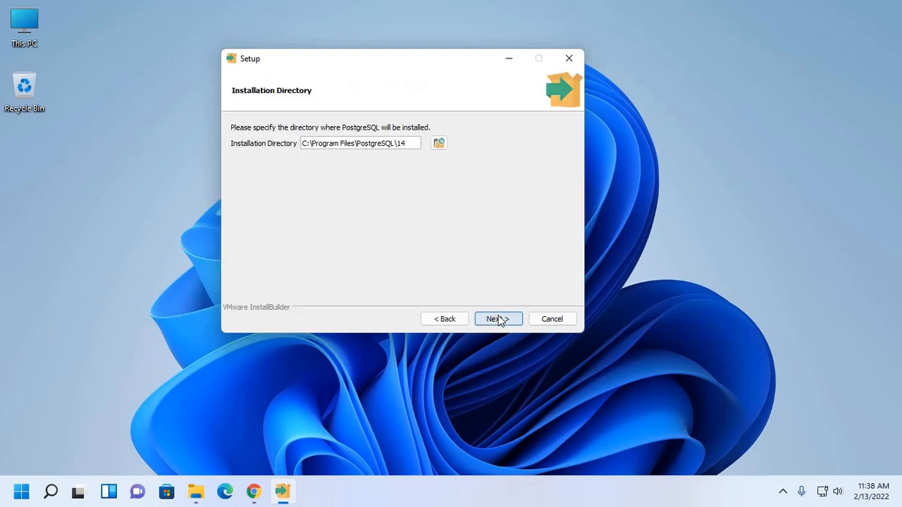
pyautogui.moveTo(361, 212)
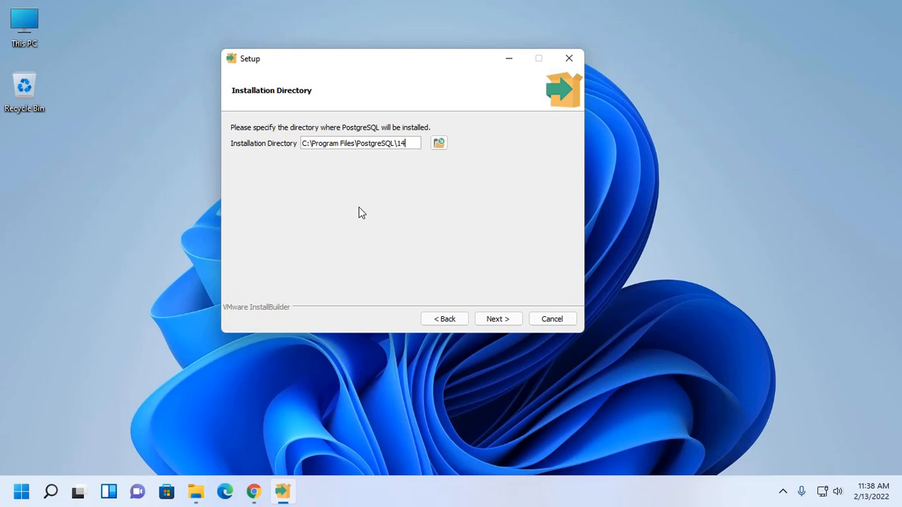
pyautogui.moveTo(405, 150)
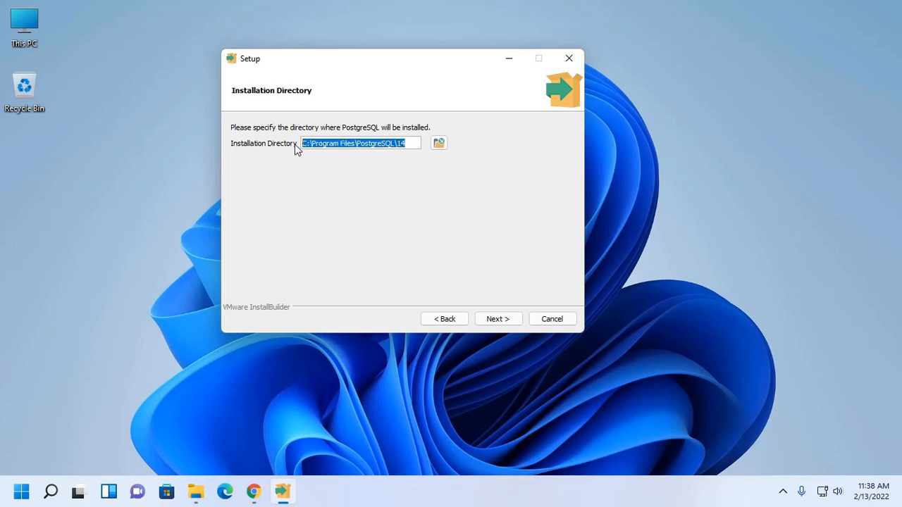
pyautogui.moveTo(405, 192)
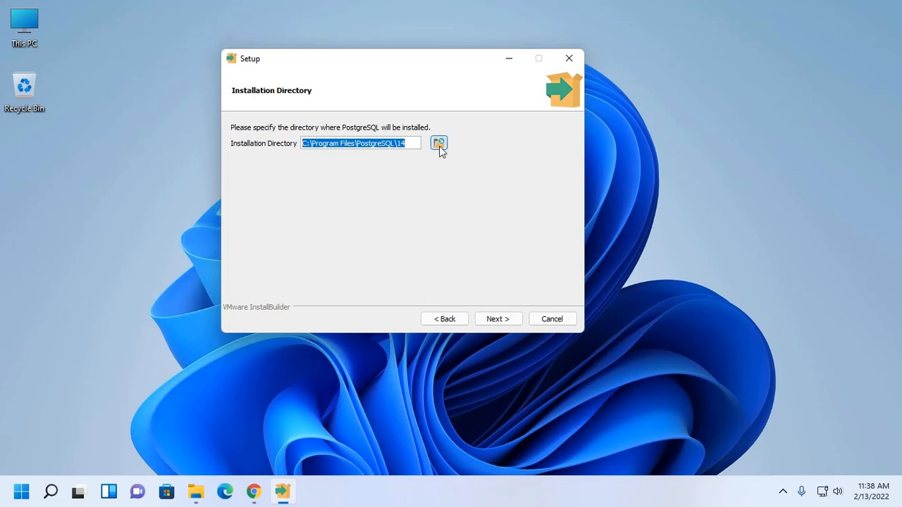
pyautogui.click(438, 143)
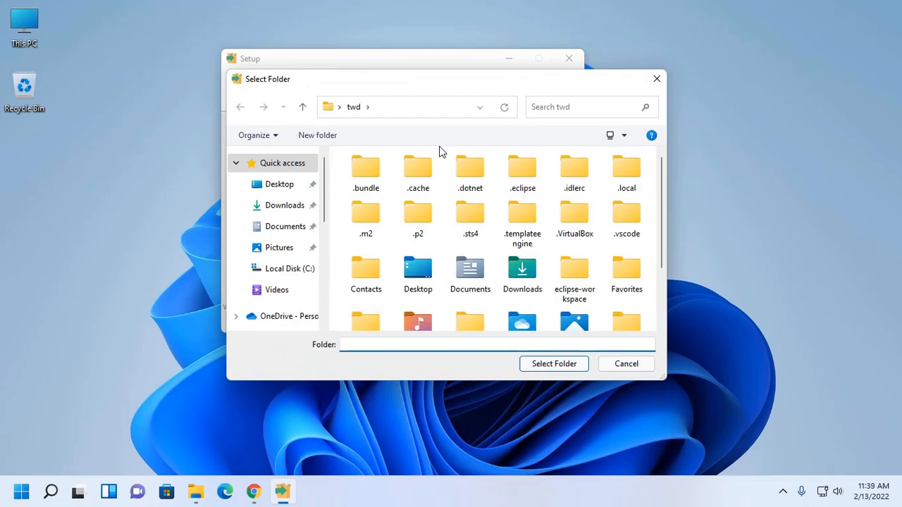
pyautogui.moveTo(633, 87)
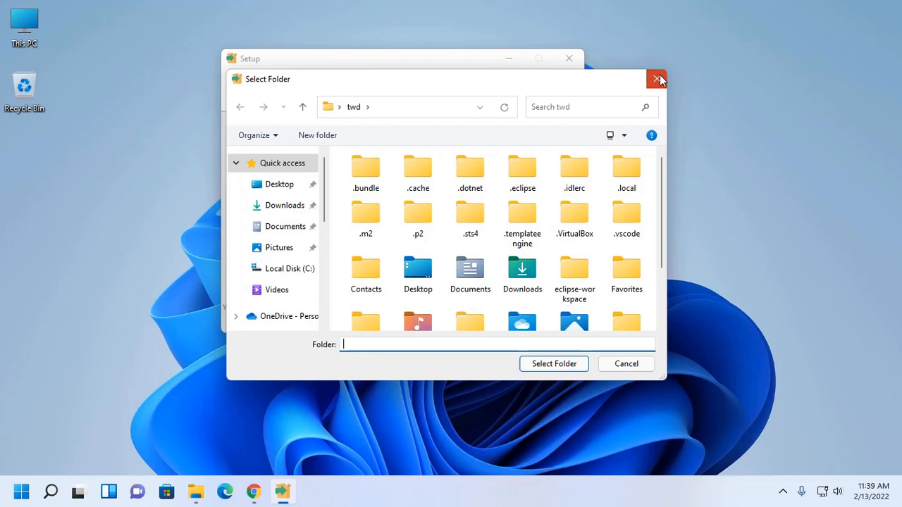
pyautogui.click(657, 79)
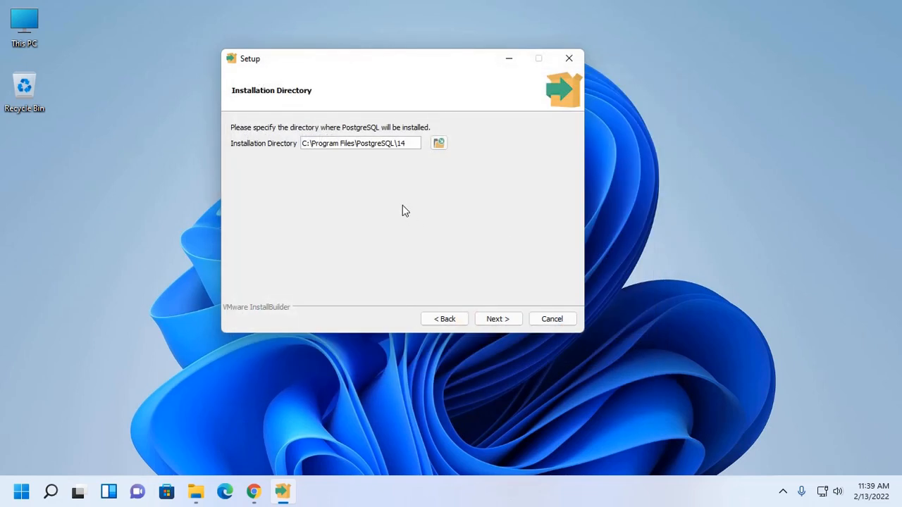
pyautogui.moveTo(377, 152)
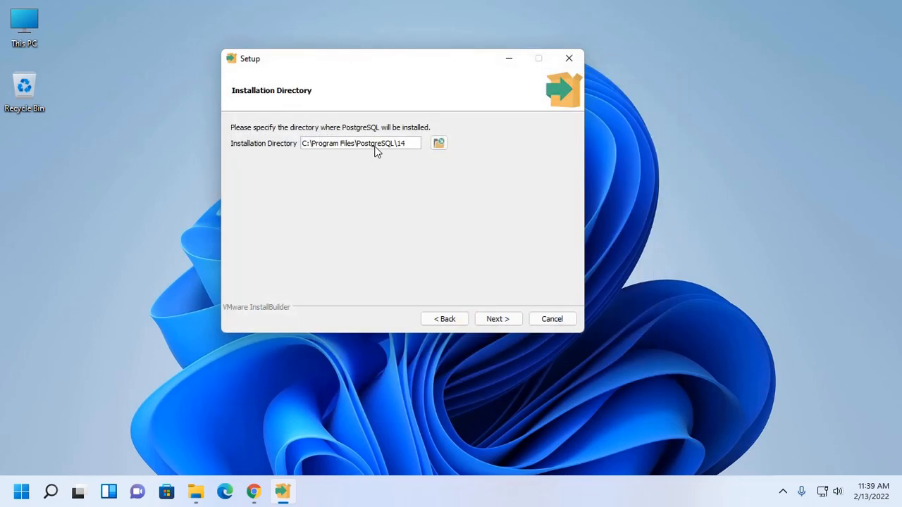
pyautogui.moveTo(436, 270)
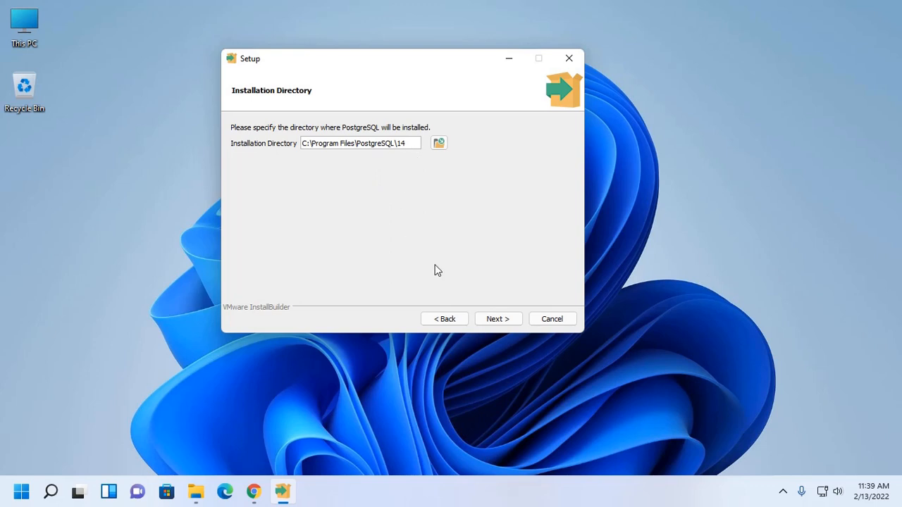
# Review each component's description, briefly untick Stack Builder, and leave all four checked.
pyautogui.click(498, 319)
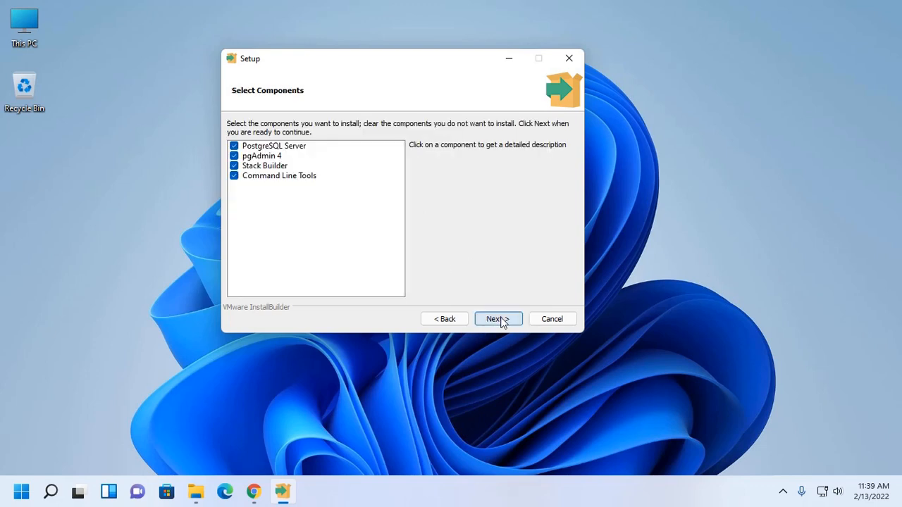
pyautogui.moveTo(335, 258)
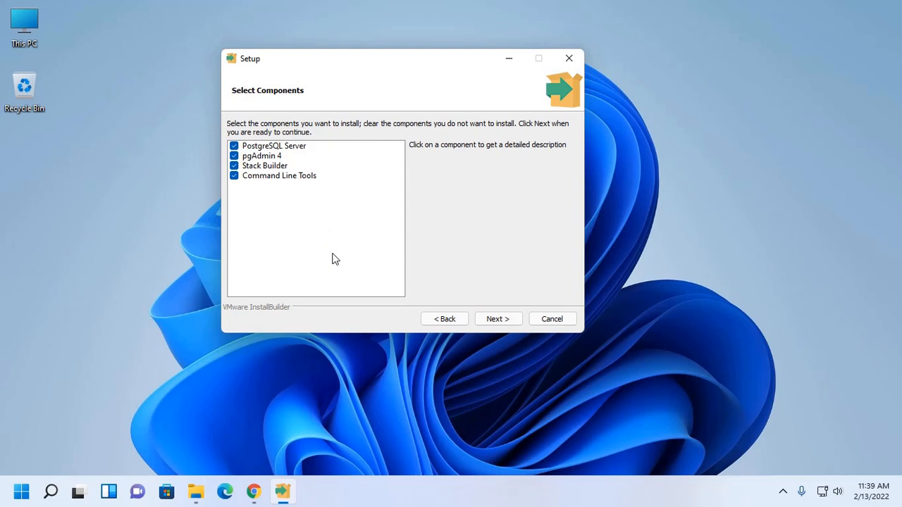
pyautogui.moveTo(275, 210)
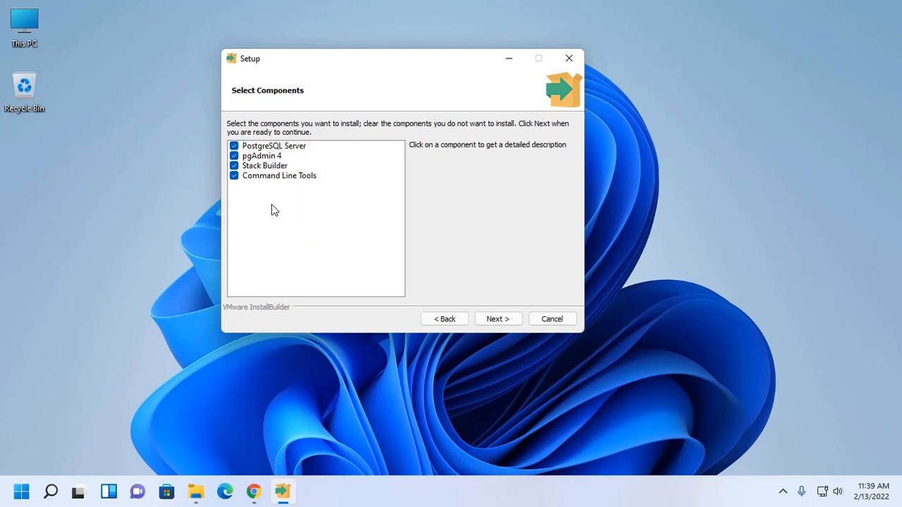
pyautogui.moveTo(304, 154)
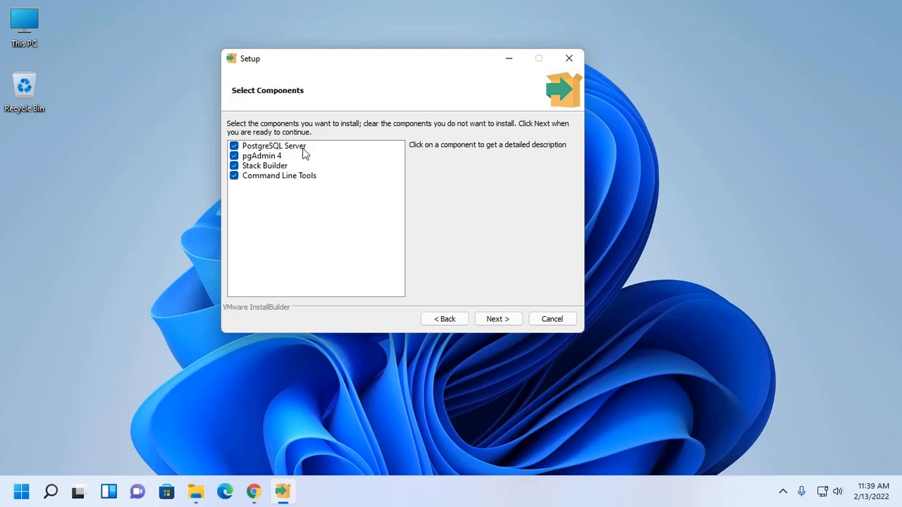
pyautogui.moveTo(278, 169)
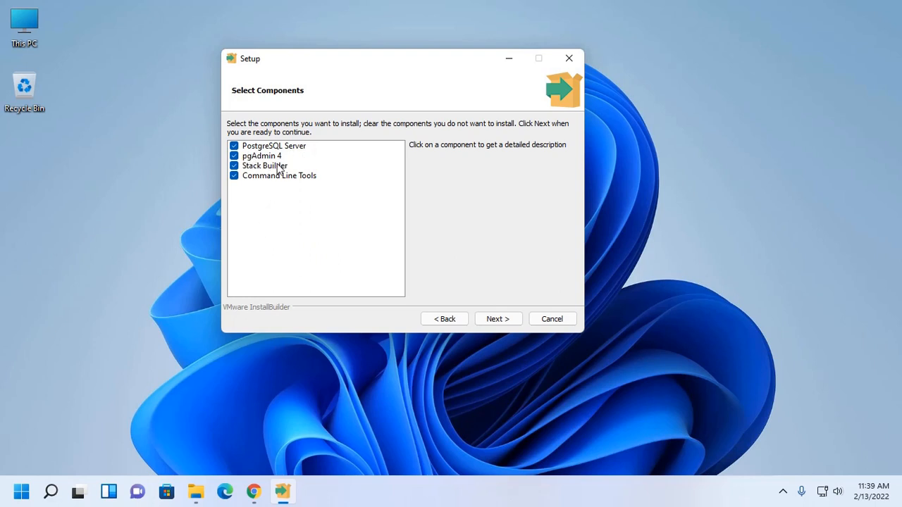
pyautogui.moveTo(312, 184)
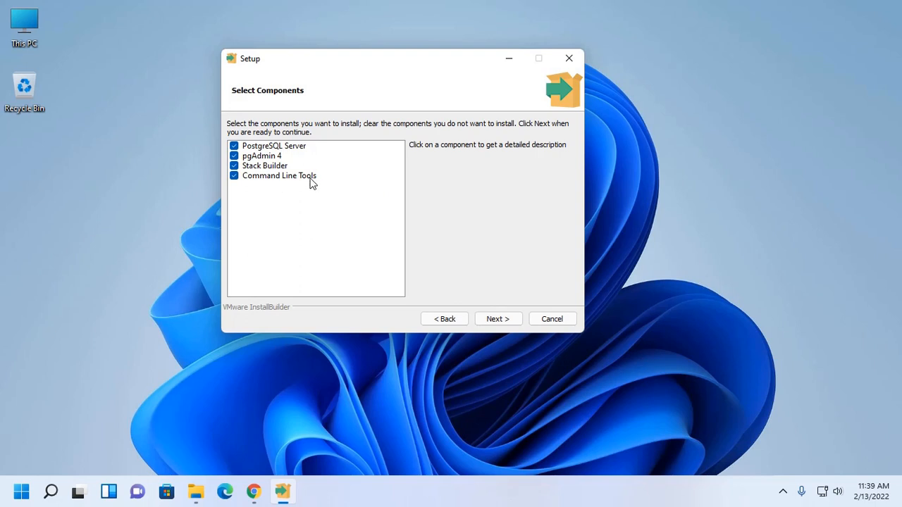
pyautogui.moveTo(264, 157)
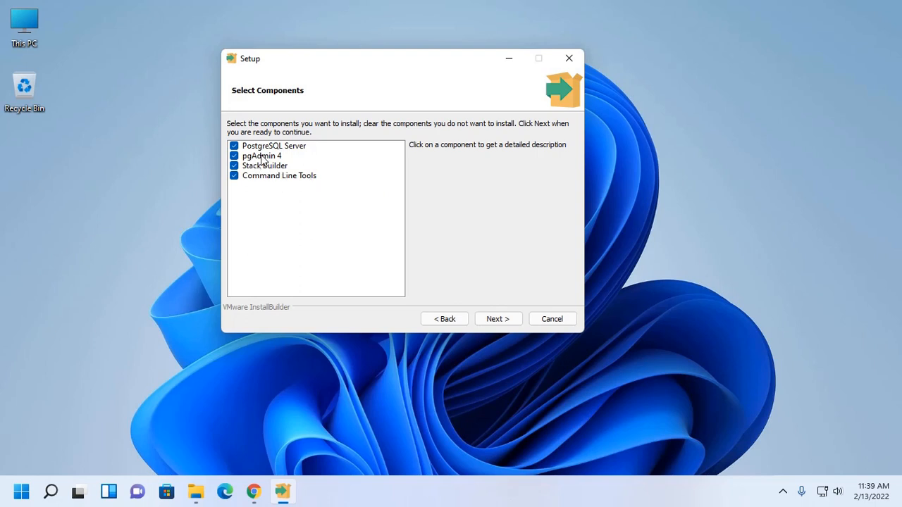
pyautogui.click(261, 155)
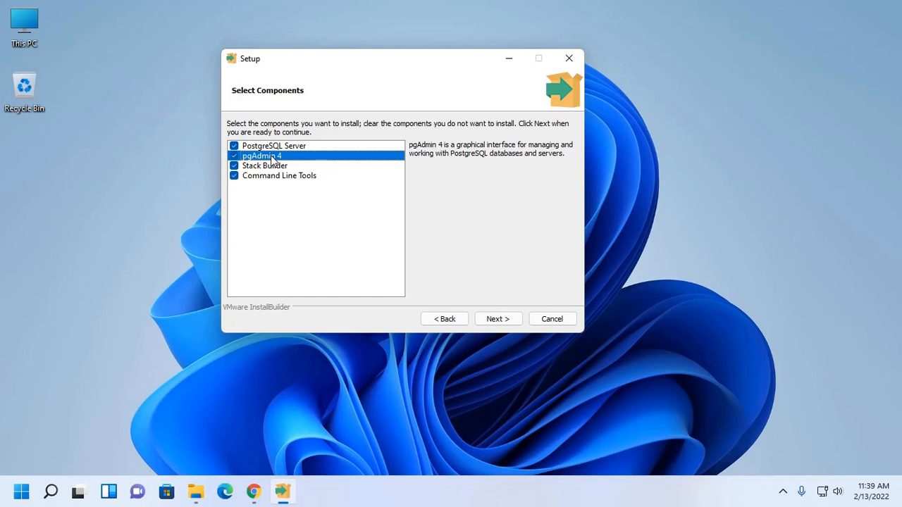
pyautogui.click(274, 145)
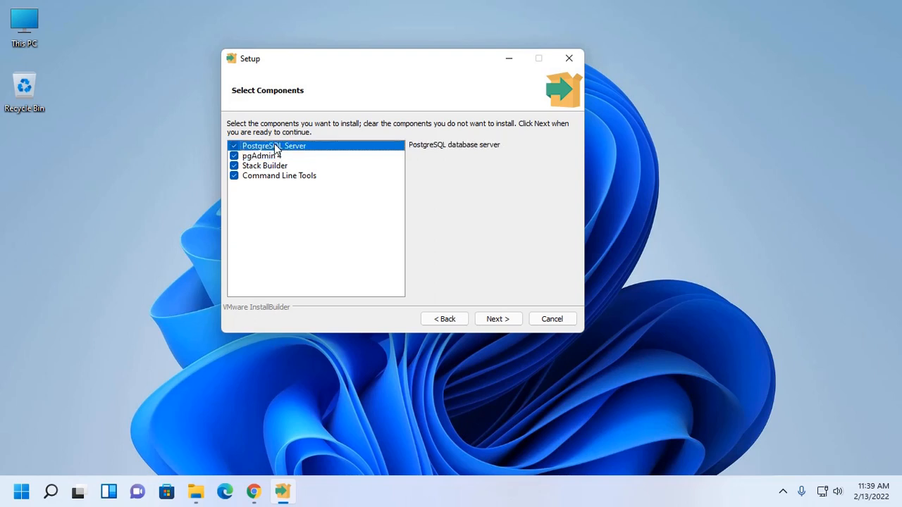
pyautogui.click(265, 165)
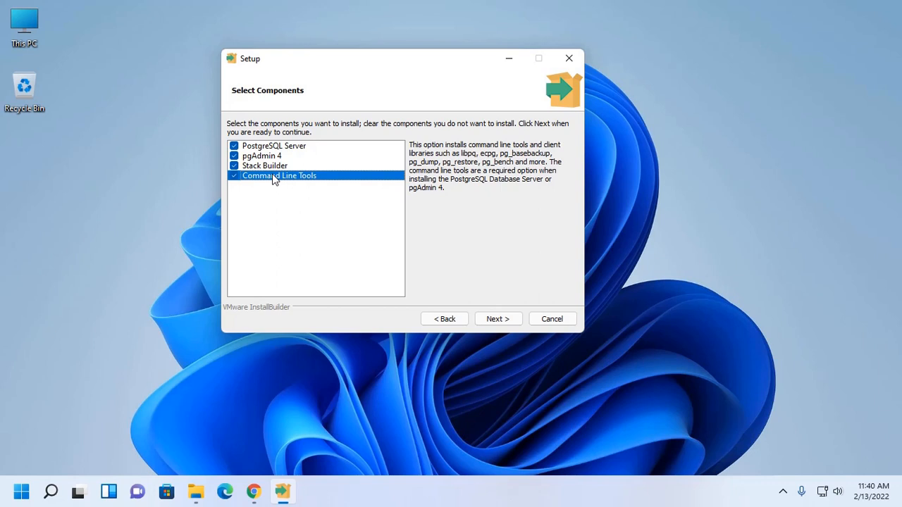
pyautogui.click(265, 165)
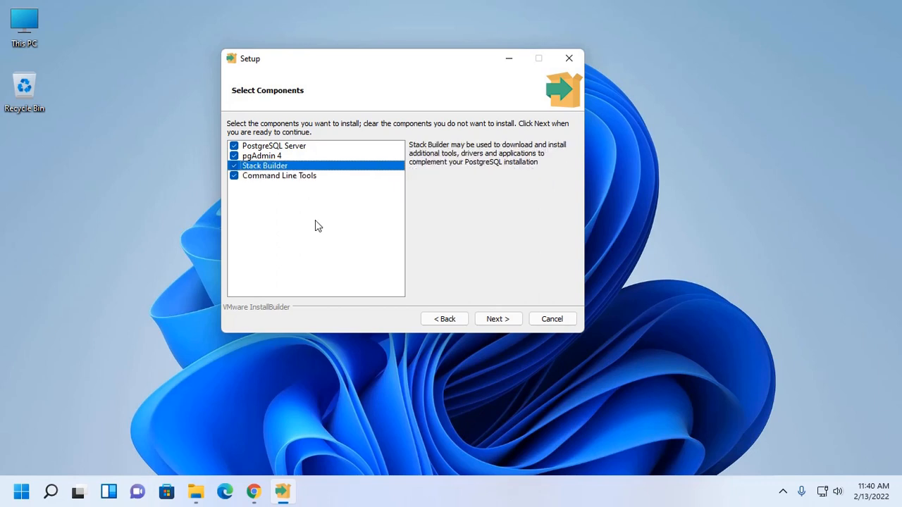
pyautogui.moveTo(247, 151)
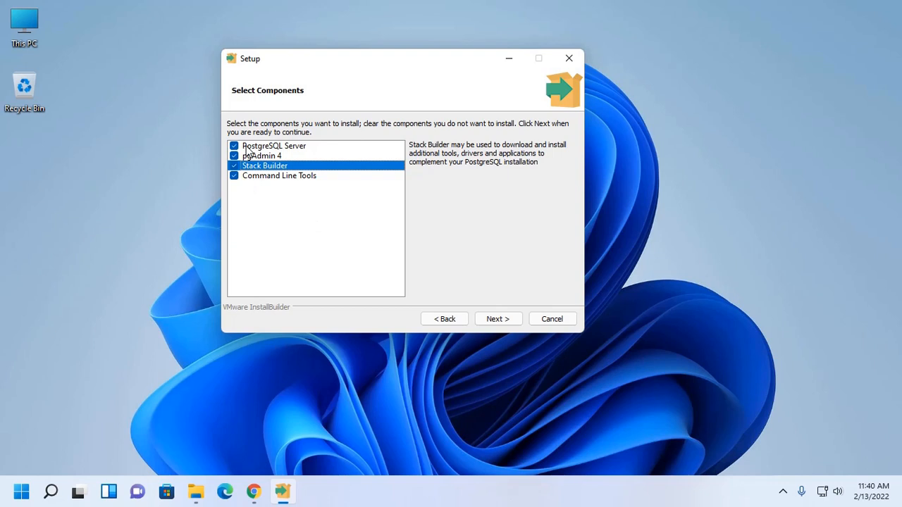
pyautogui.click(235, 165)
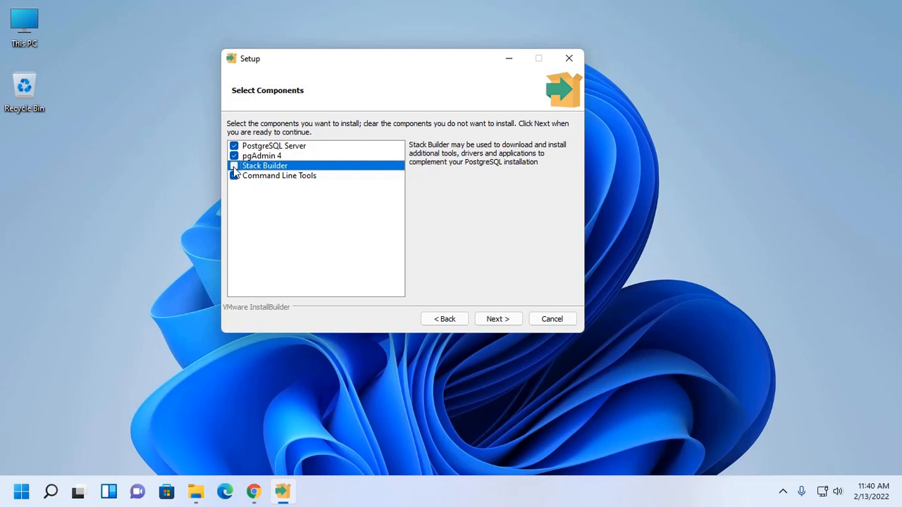
pyautogui.click(234, 166)
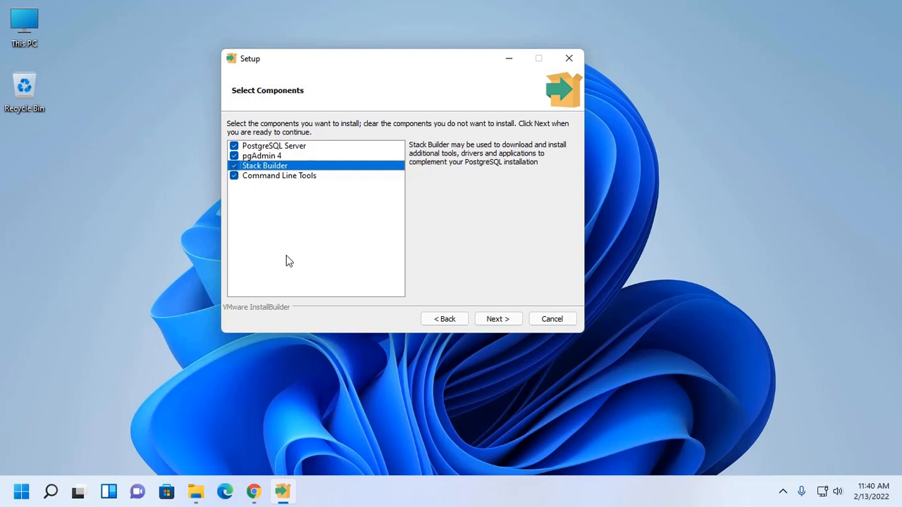
pyautogui.moveTo(498, 319)
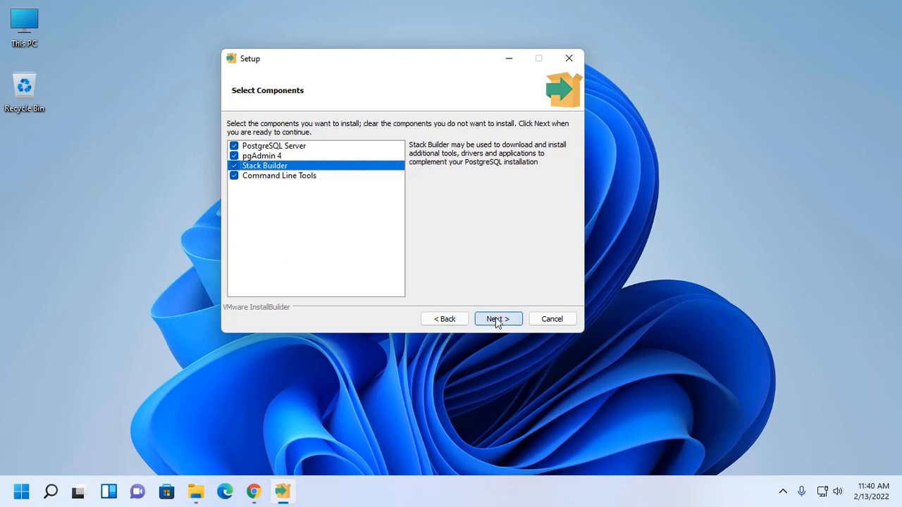
# Inspect the default data path C:\Program Files\PostgreSQL\14\data and its folder browser.
pyautogui.click(498, 318)
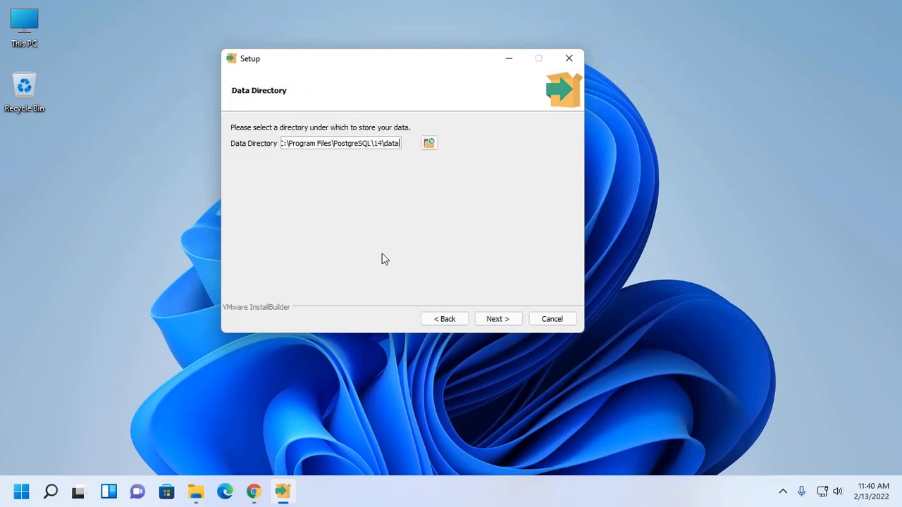
pyautogui.moveTo(372, 254)
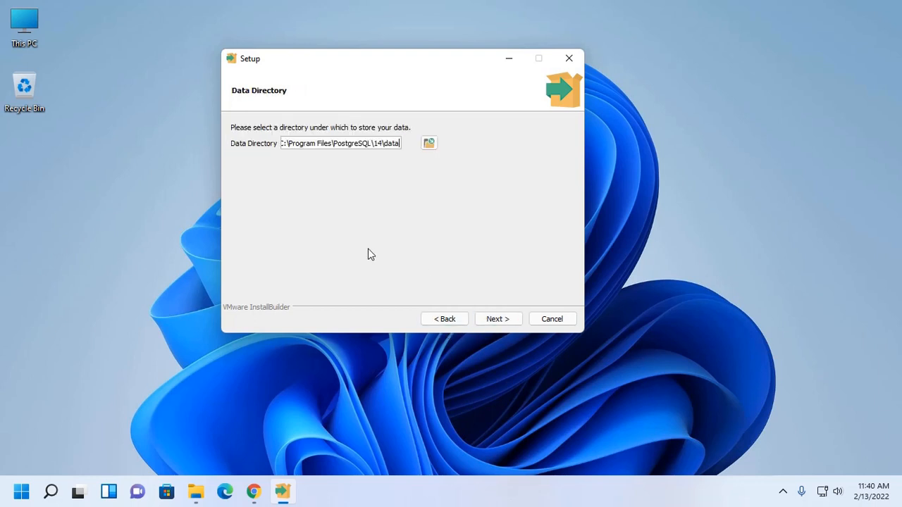
pyautogui.moveTo(371, 164)
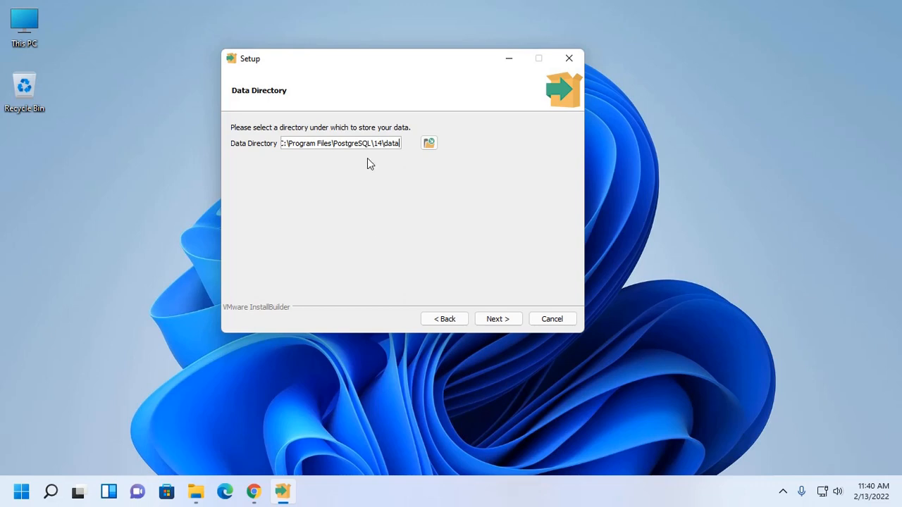
pyautogui.doubleClick(386, 143)
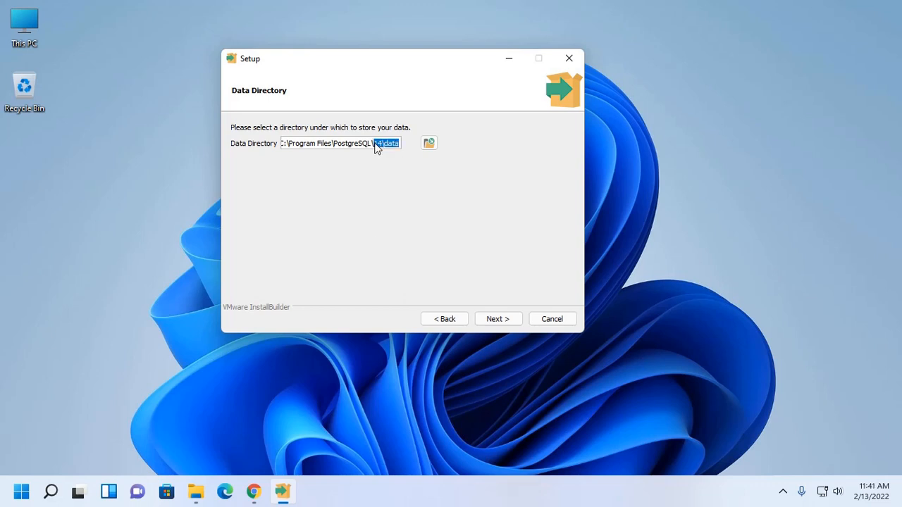
pyautogui.moveTo(376, 196)
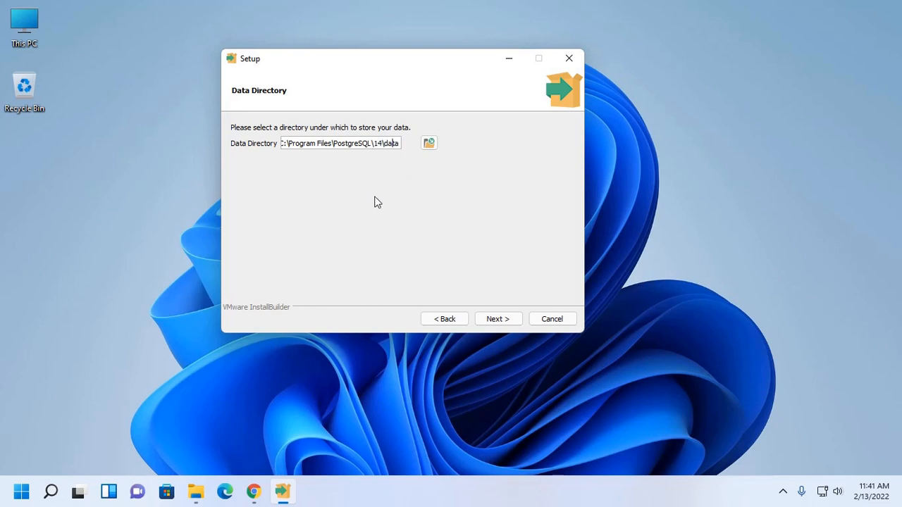
pyautogui.moveTo(429, 143)
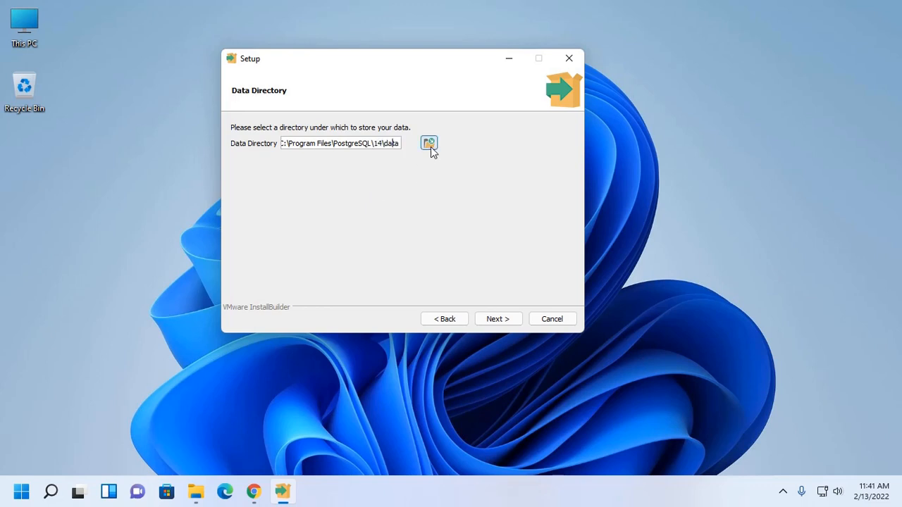
pyautogui.click(429, 143)
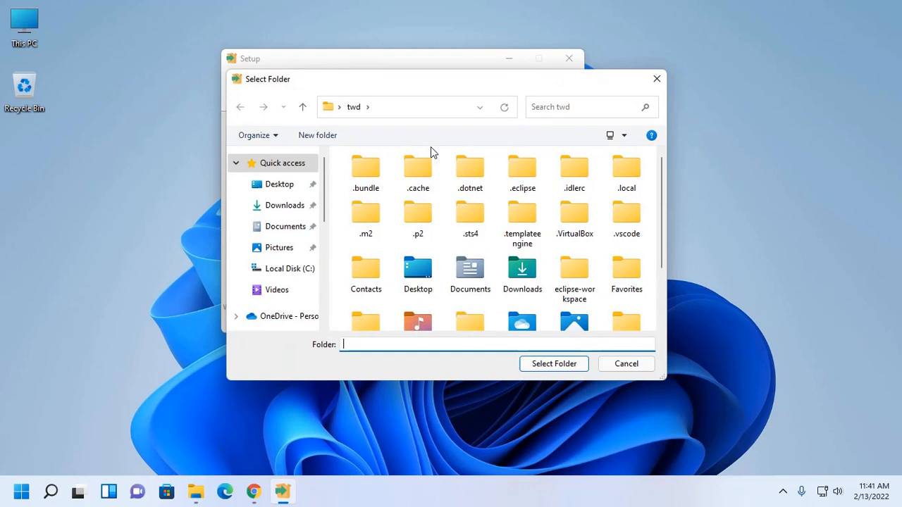
pyautogui.moveTo(531, 141)
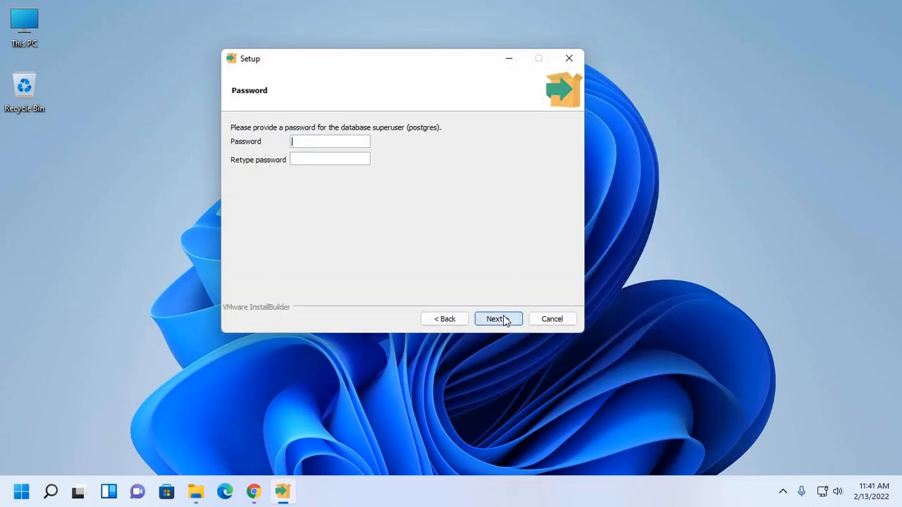
pyautogui.moveTo(318, 245)
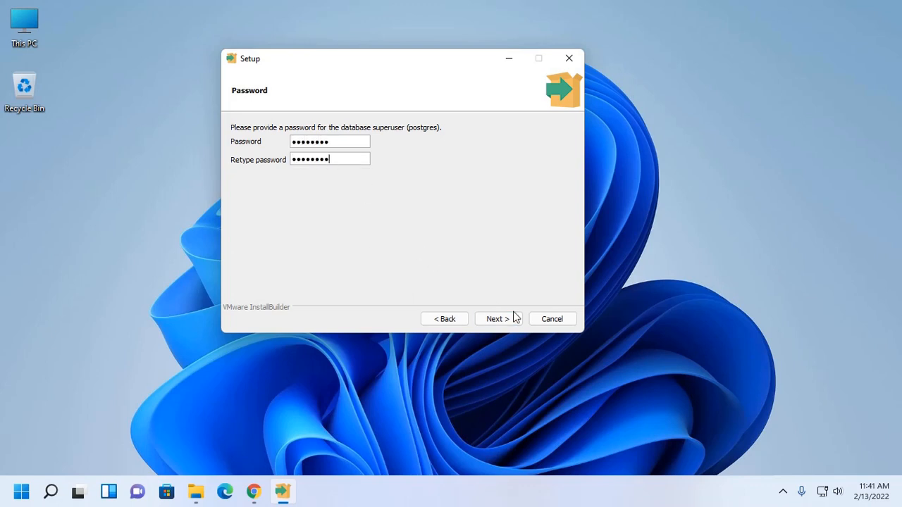
# Accept the superuser password and review the default port 5432.
pyautogui.click(498, 319)
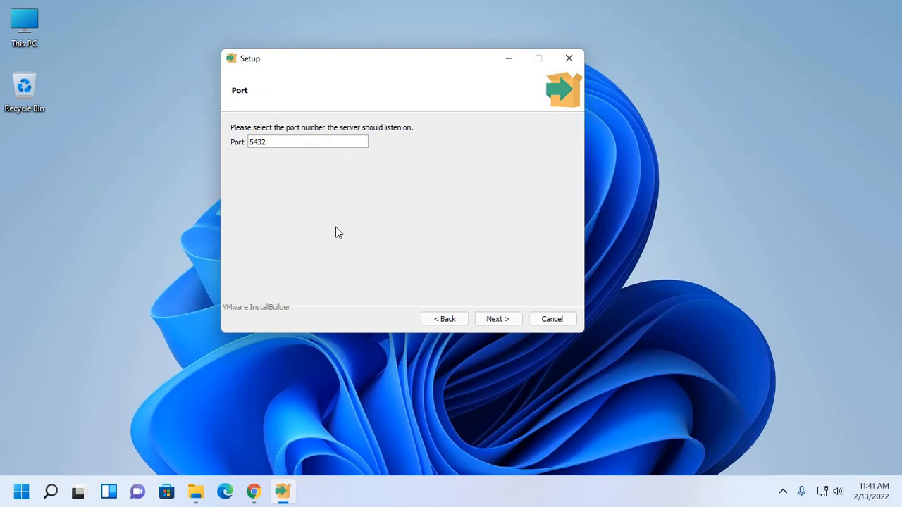
pyautogui.tripleClick(307, 141)
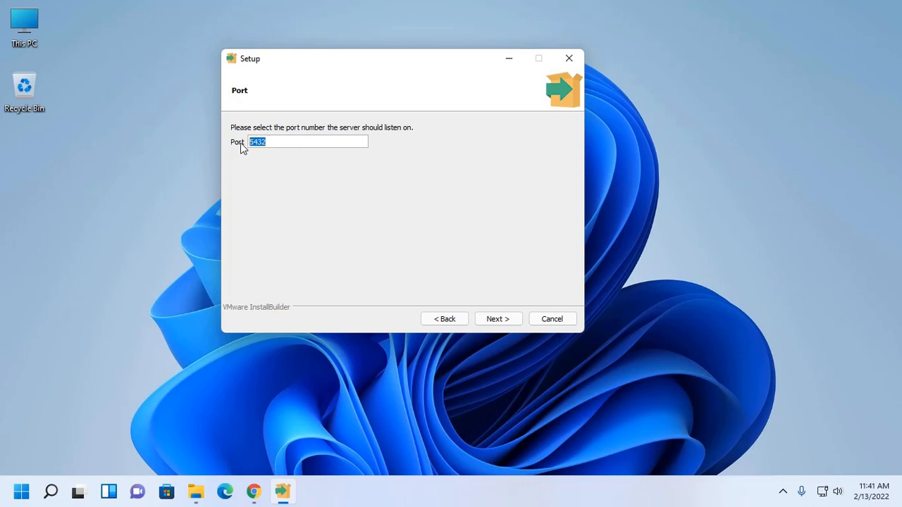
pyautogui.moveTo(537, 337)
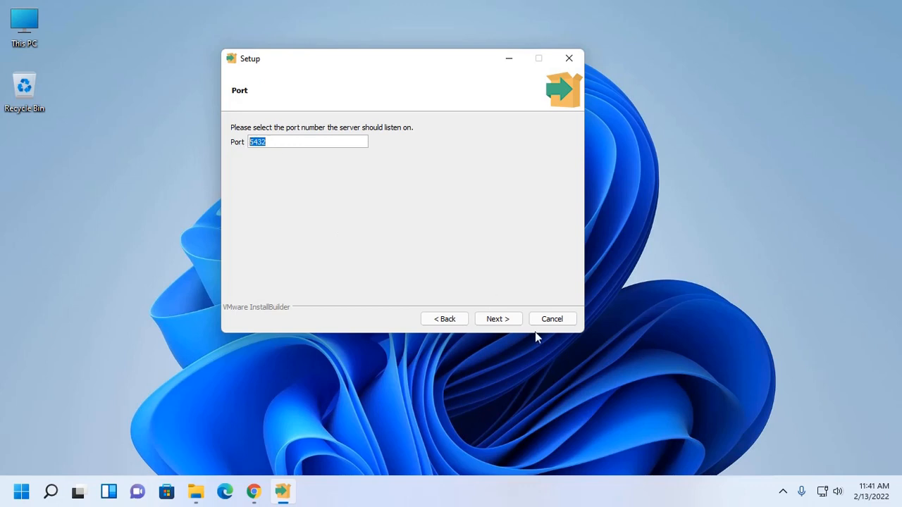
# Keep port 5432 and [Default locale], then accept the pre-installation summary.
pyautogui.click(497, 318)
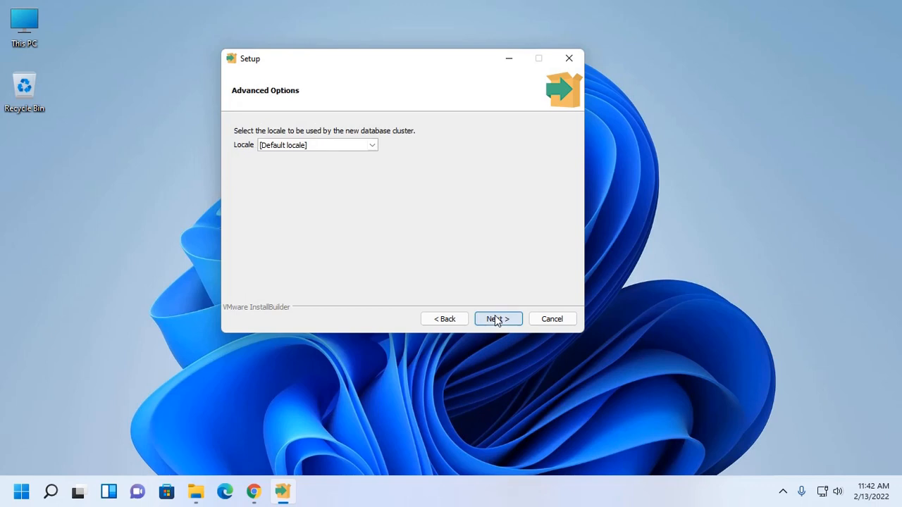
pyautogui.moveTo(365, 222)
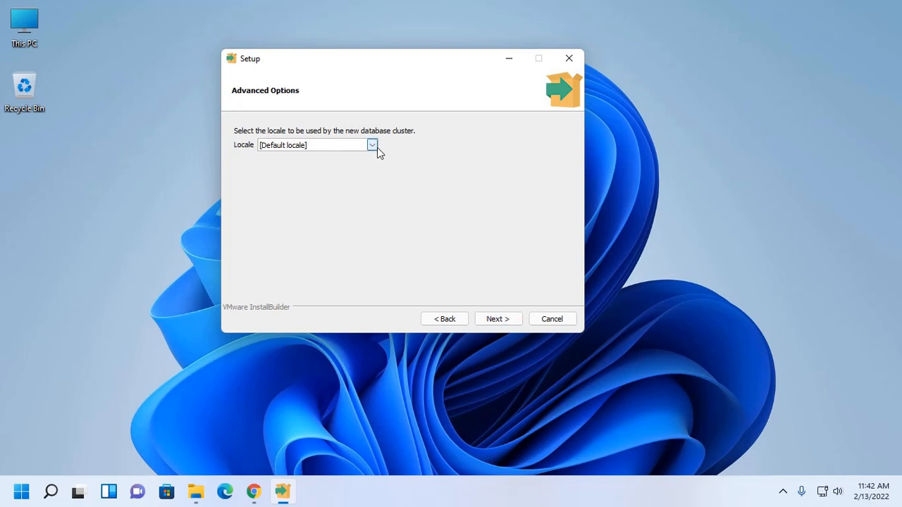
pyautogui.click(372, 145)
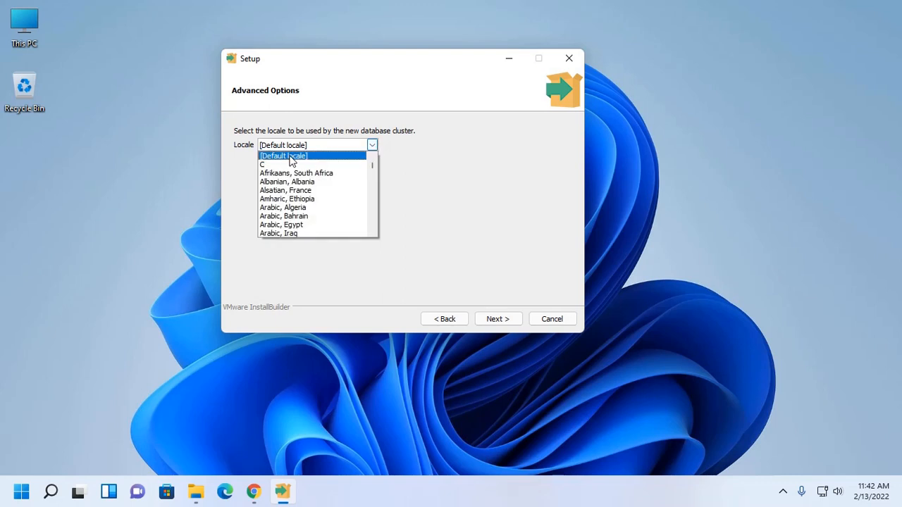
pyautogui.click(283, 154)
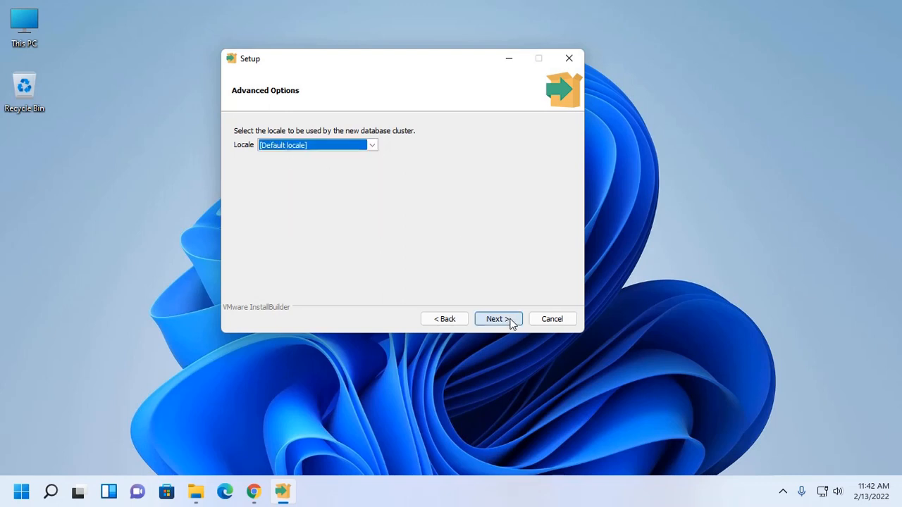
pyautogui.click(498, 318)
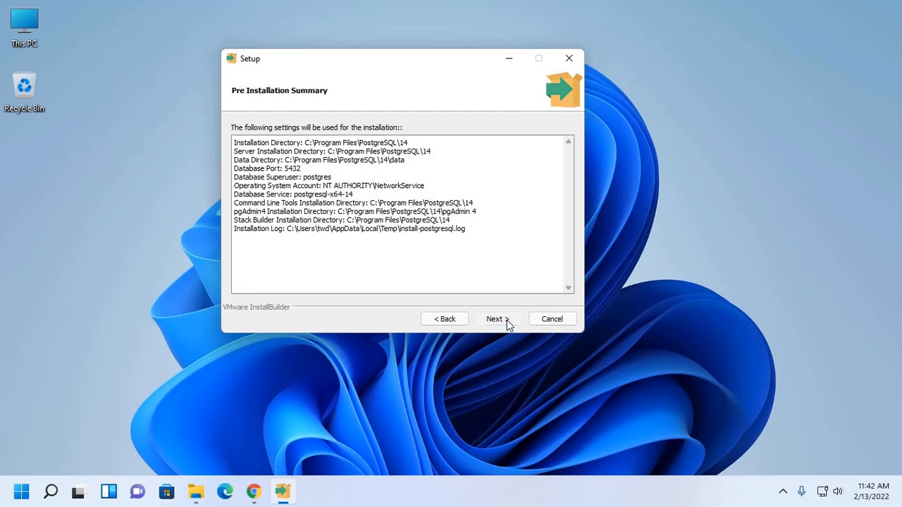
pyautogui.click(497, 319)
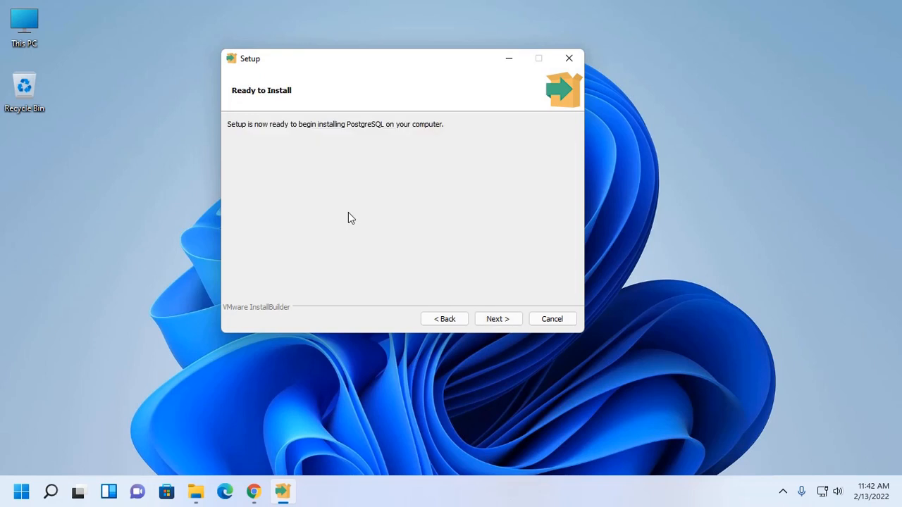
pyautogui.click(497, 318)
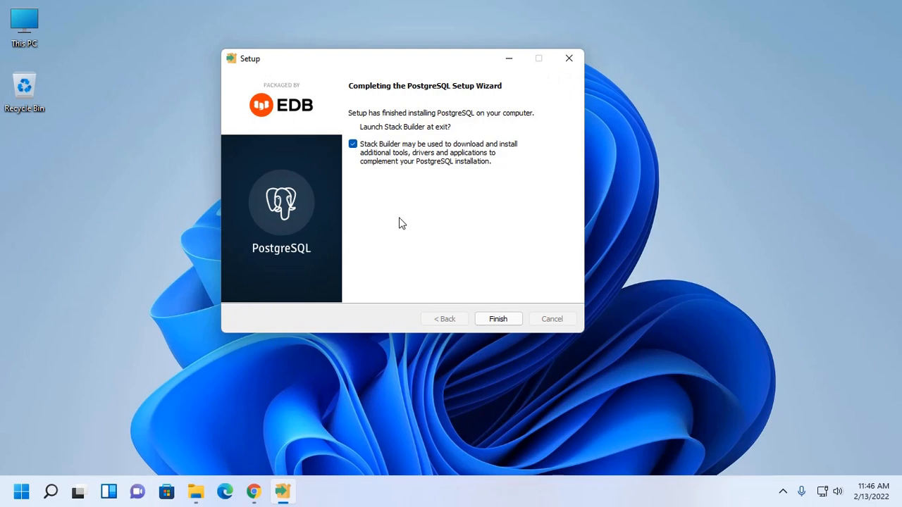
pyautogui.moveTo(397, 214)
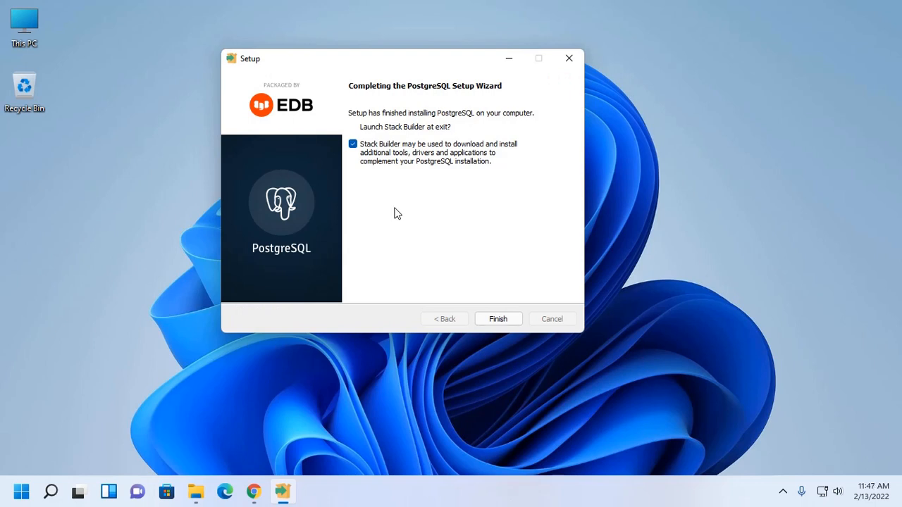
pyautogui.moveTo(365, 169)
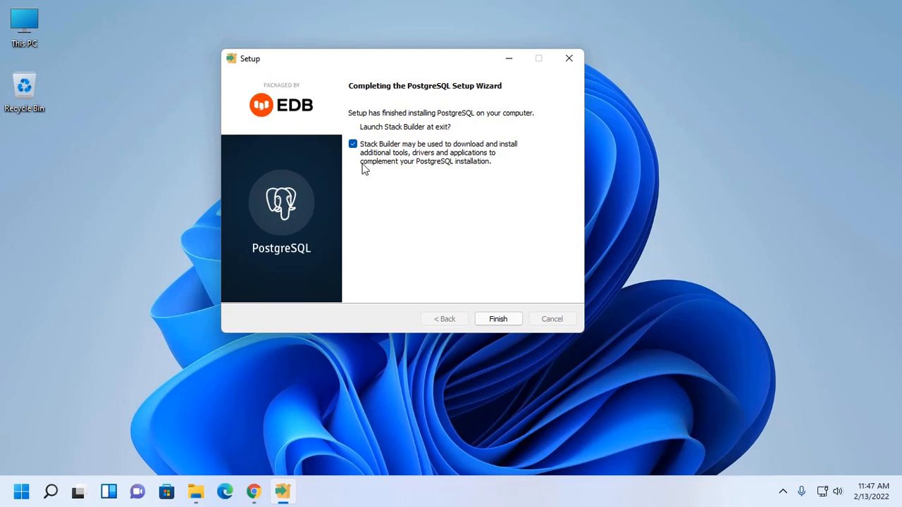
# Untick Launch Stack Builder at exit and finish the setup wizard.
pyautogui.click(353, 144)
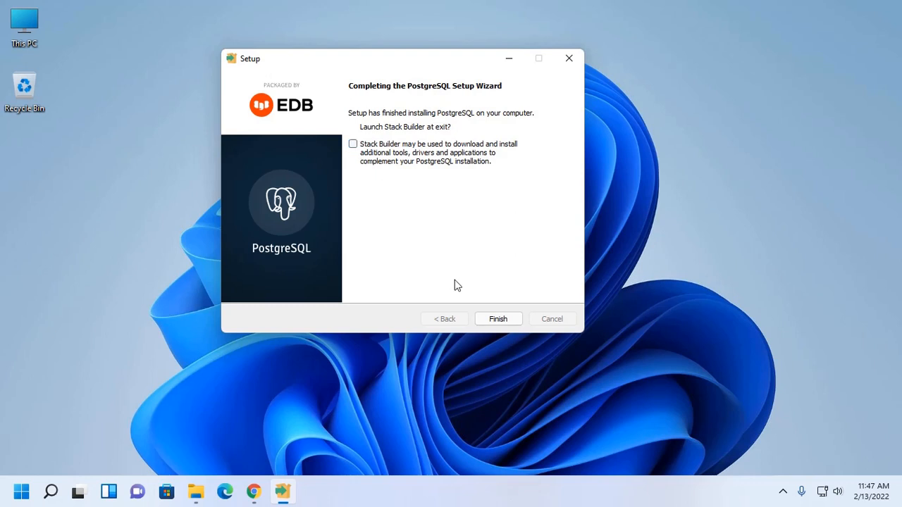
pyautogui.click(497, 318)
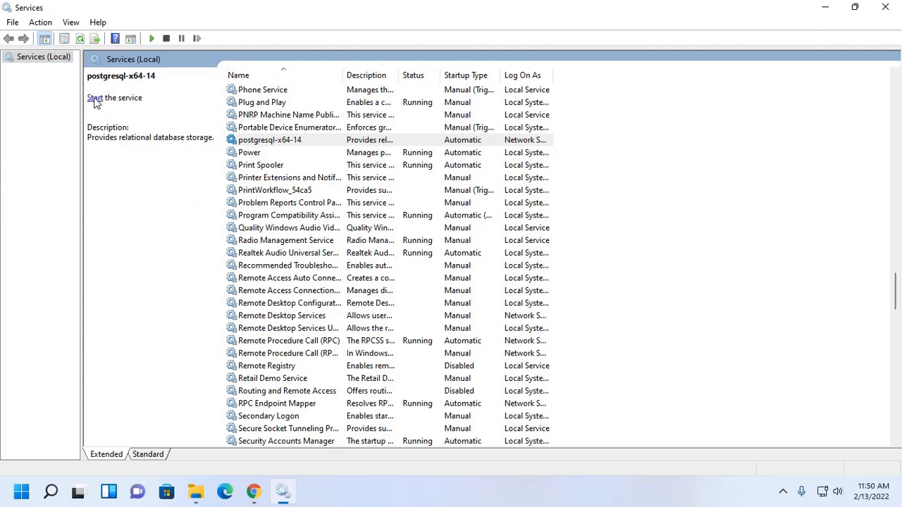
# Start the postgresql-x64-14 service, then close the Services window.
pyautogui.click(112, 98)
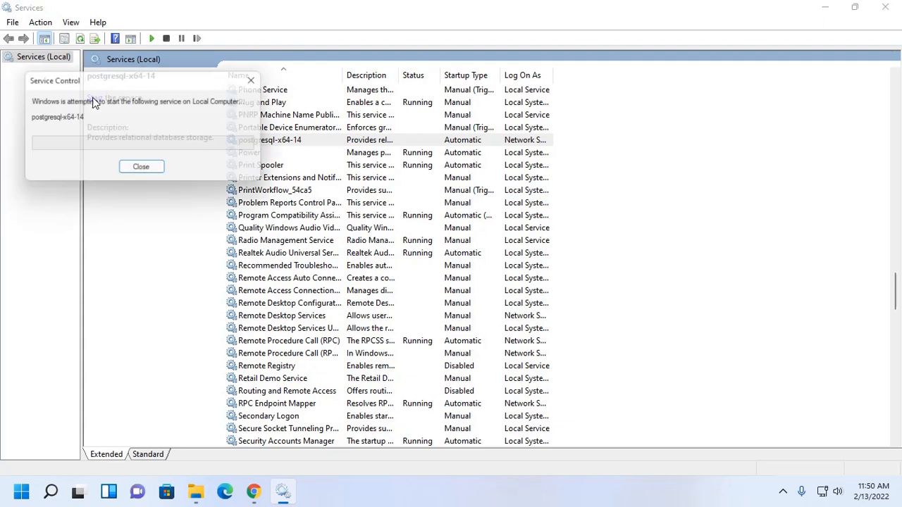
pyautogui.click(141, 166)
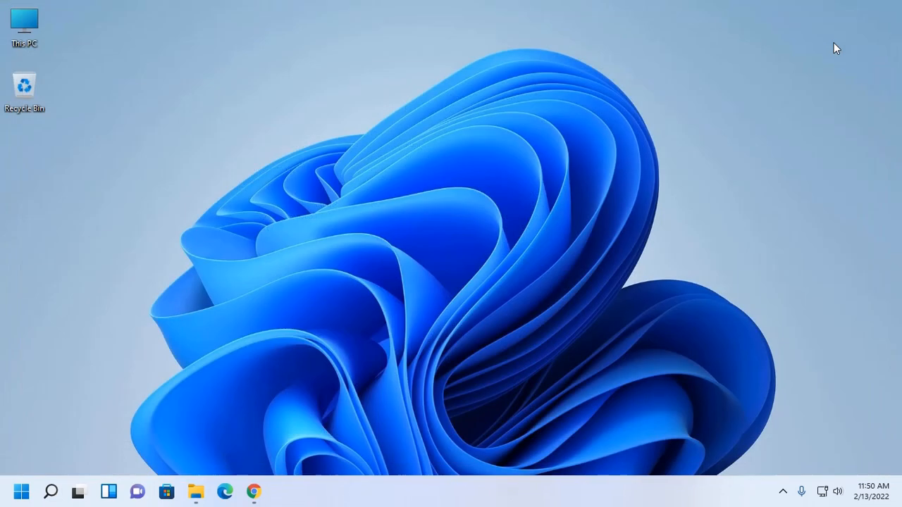
pyautogui.moveTo(345, 133)
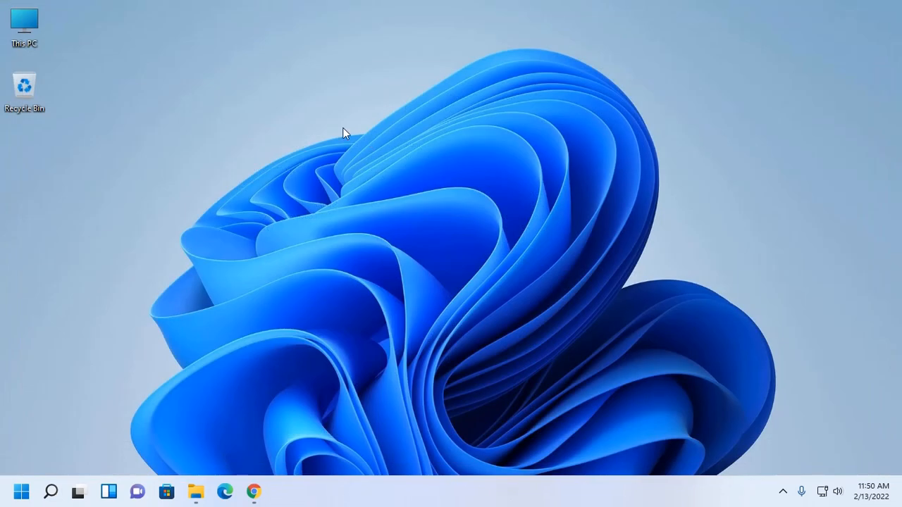
pyautogui.moveTo(408, 46)
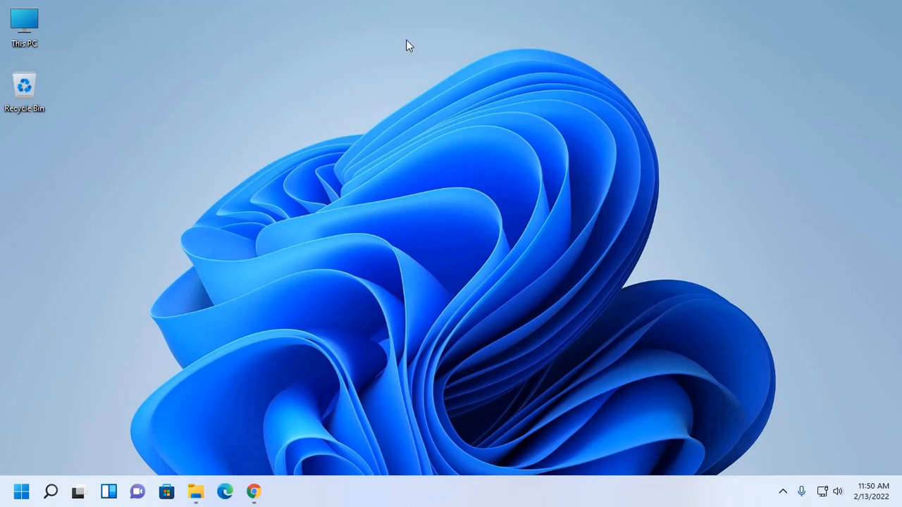
# Search the Start menu for 'pgAdmin 4' and launch it.
pyautogui.click(22, 491)
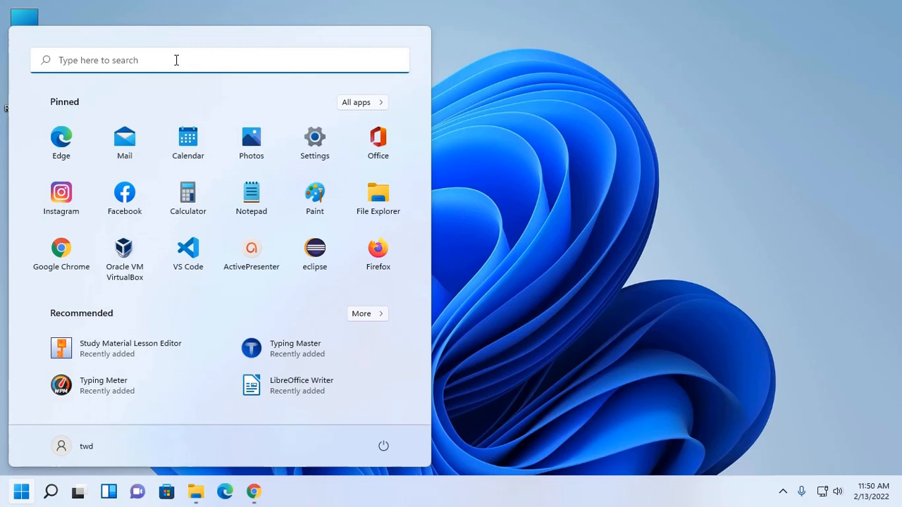
pyautogui.write('pgAdmin 4')
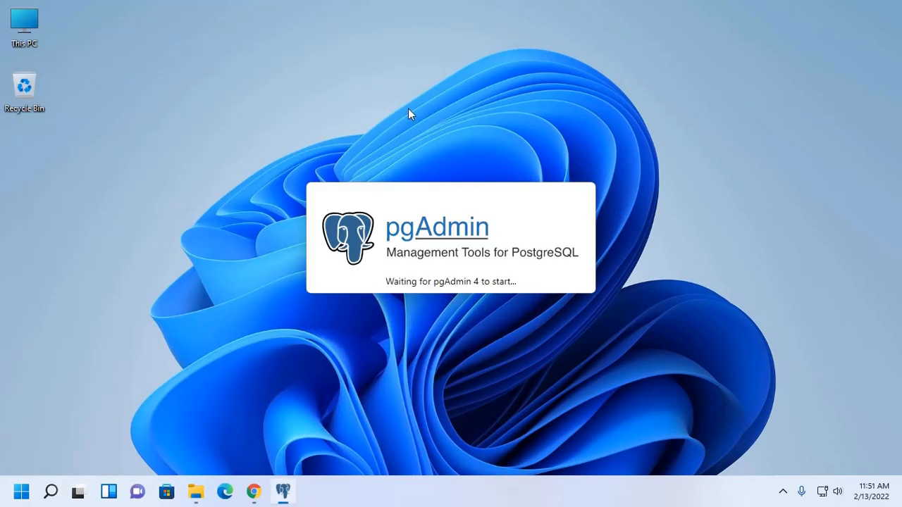
pyautogui.moveTo(366, 90)
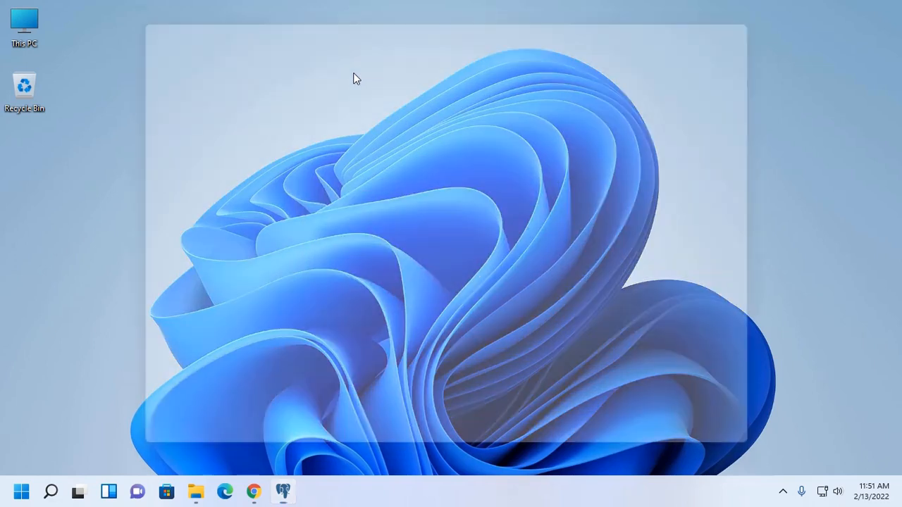
# Set and confirm the pgAdmin master password, reaching the PostgreSQL 14 password prompt.
pyautogui.click(282, 492)
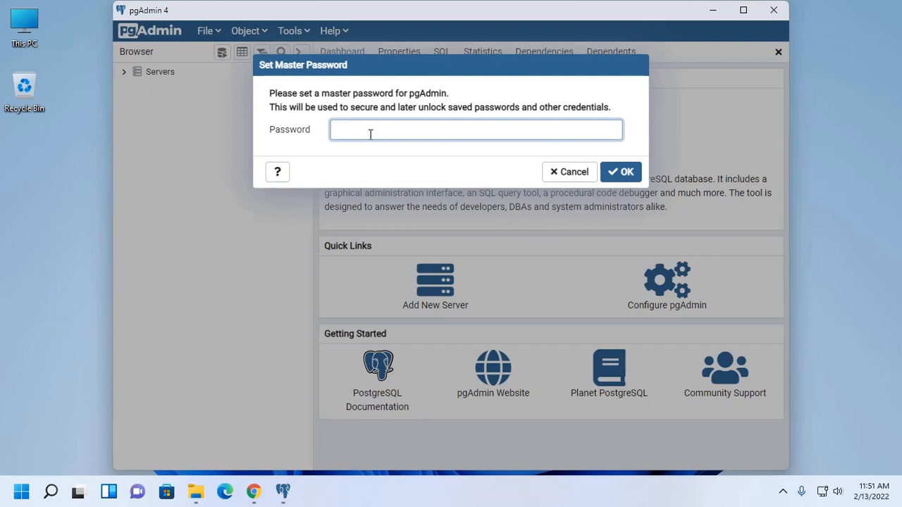
pyautogui.click(475, 129)
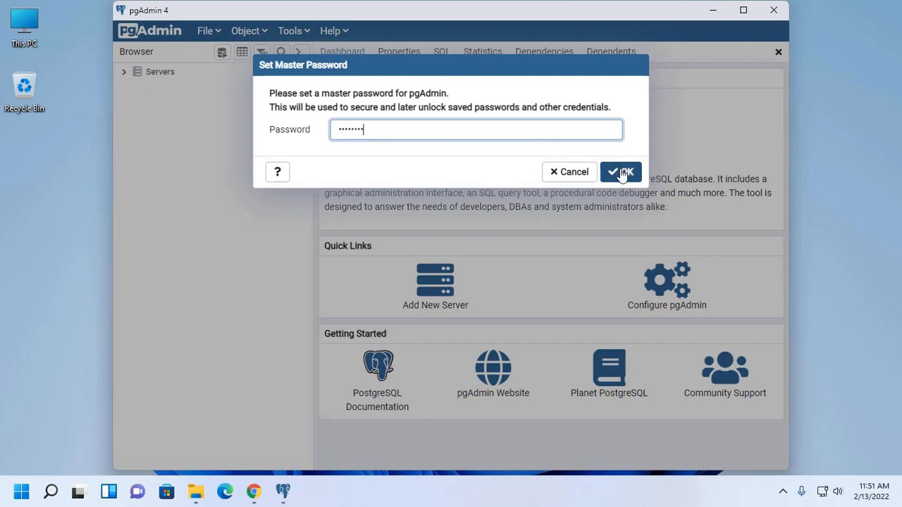
pyautogui.click(620, 172)
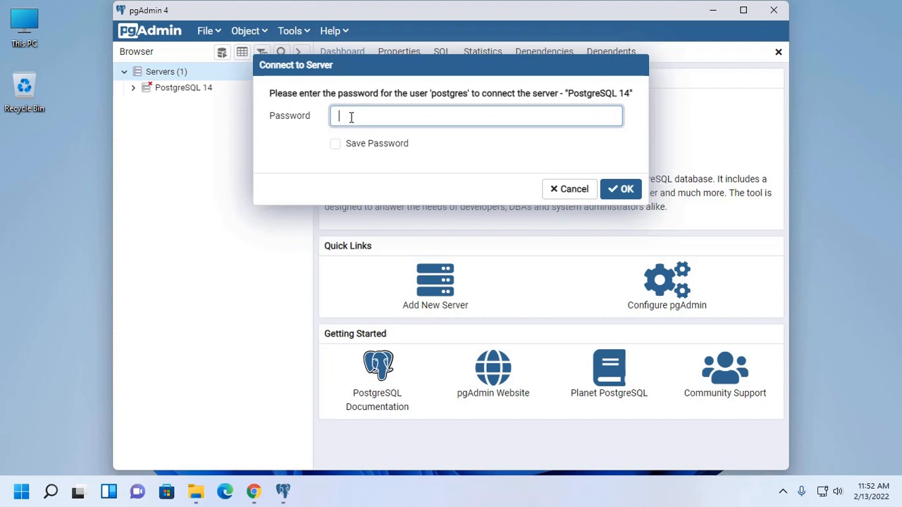
pyautogui.write('1')
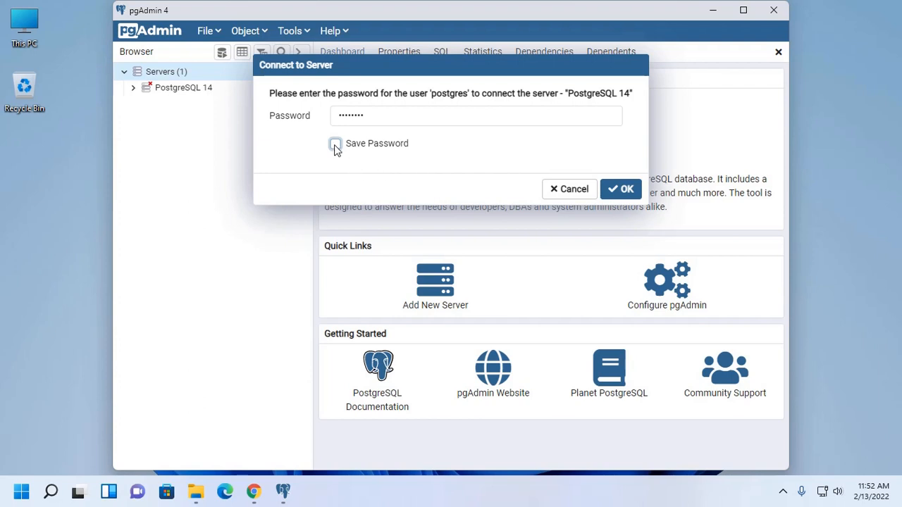
pyautogui.click(335, 144)
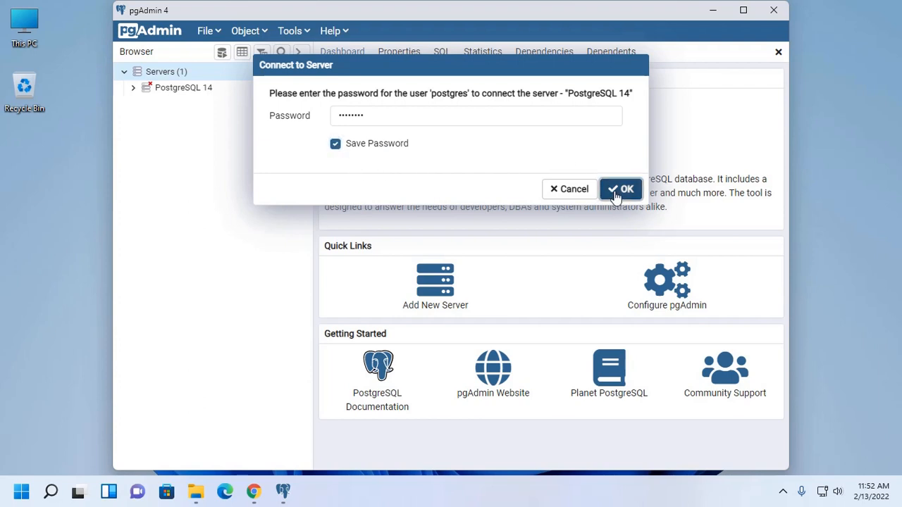
pyautogui.click(620, 188)
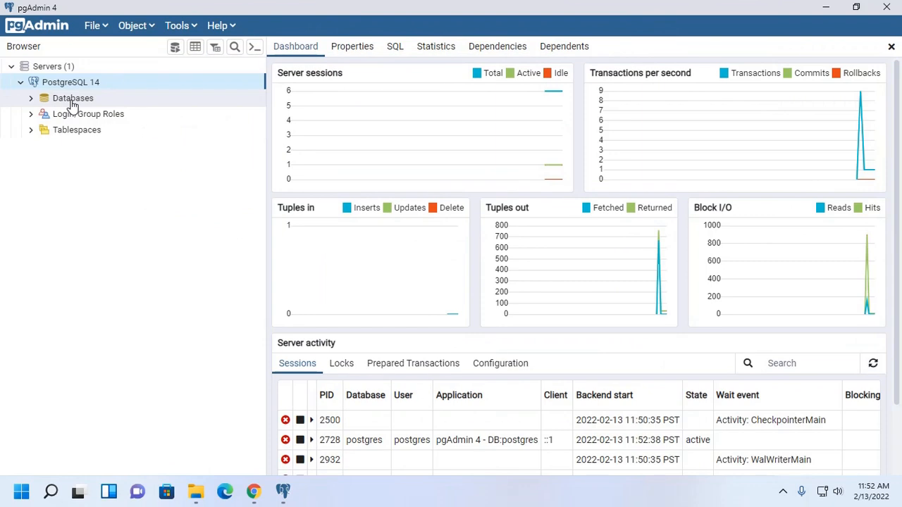
pyautogui.click(31, 98)
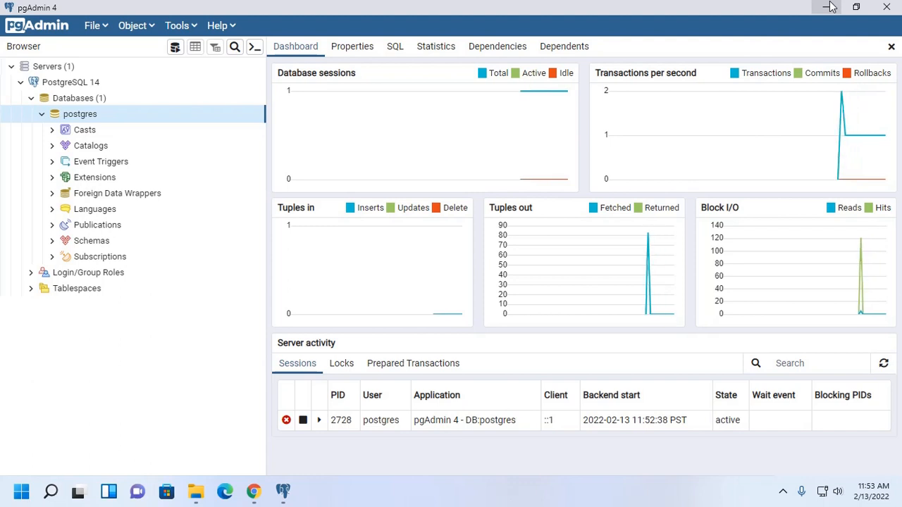
# Add C:\Program Files\PostgreSQL\14\bin as a new system Path entry and save.
pyautogui.click(20, 491)
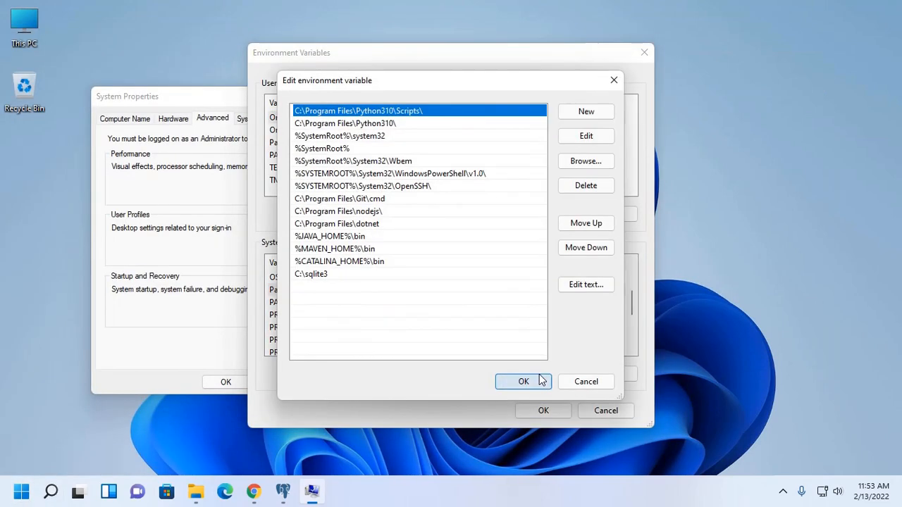
pyautogui.click(523, 381)
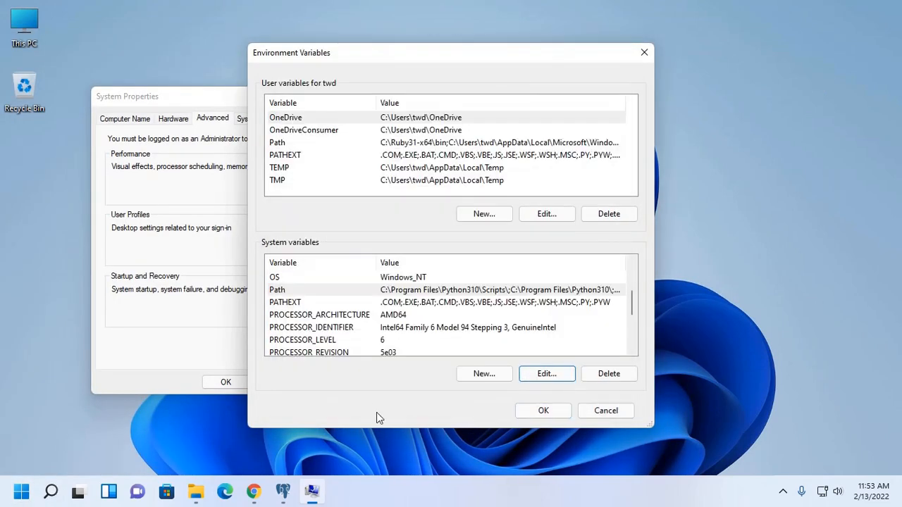
pyautogui.moveTo(371, 407)
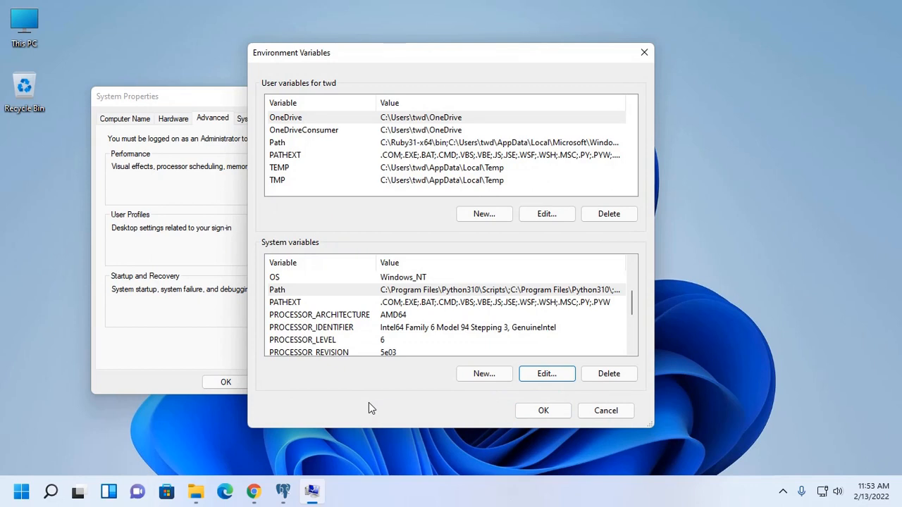
pyautogui.click(547, 374)
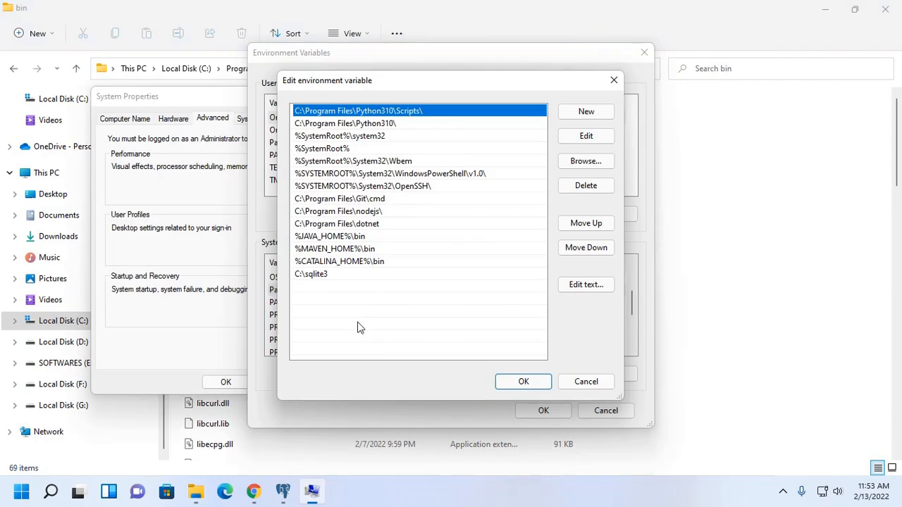
pyautogui.click(586, 111)
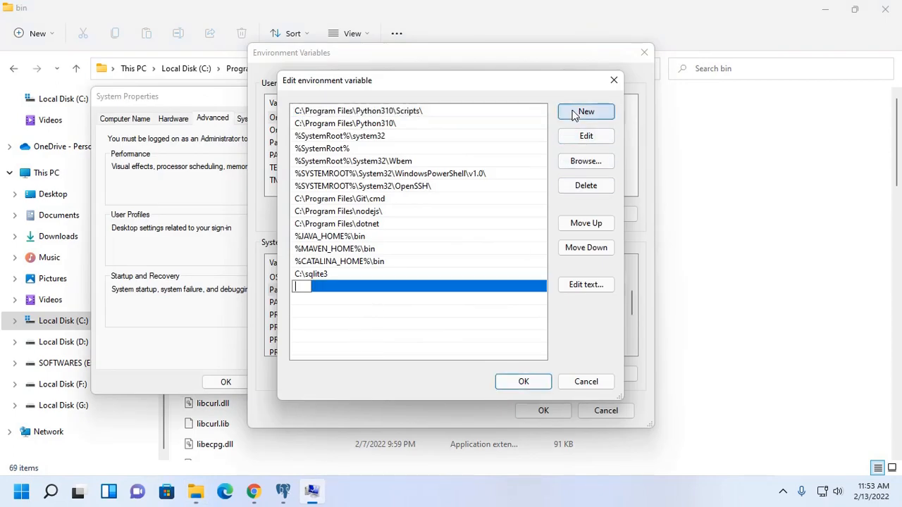
pyautogui.moveTo(402, 358)
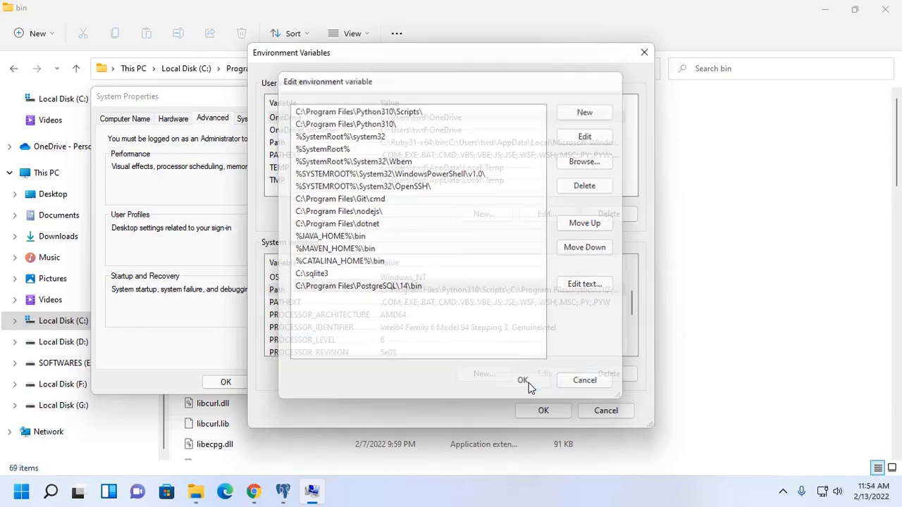
pyautogui.click(521, 380)
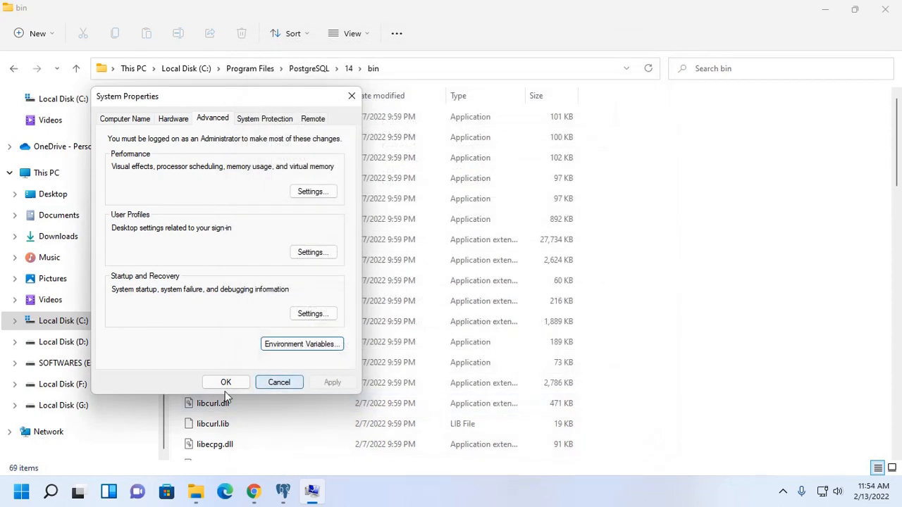
# Close System Properties and run psql --version, which reports PostgreSQL 14.2.
pyautogui.click(225, 382)
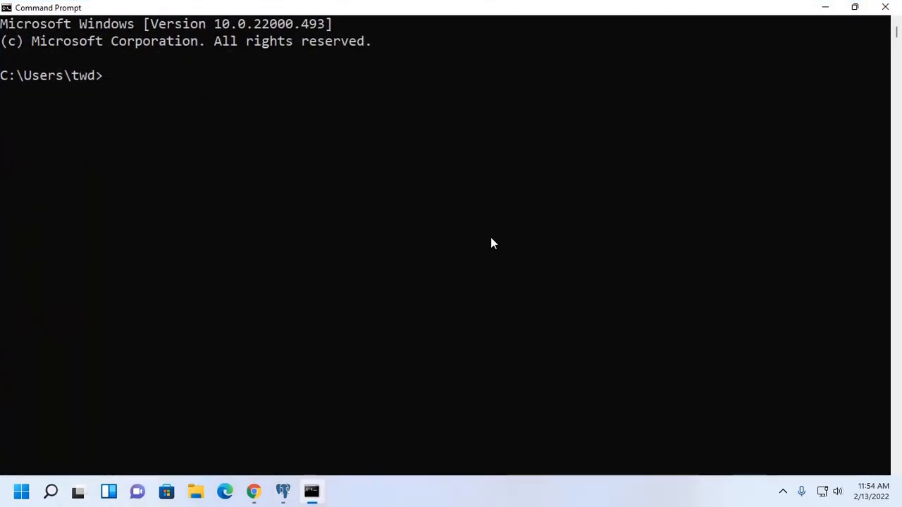
pyautogui.write('psql --')
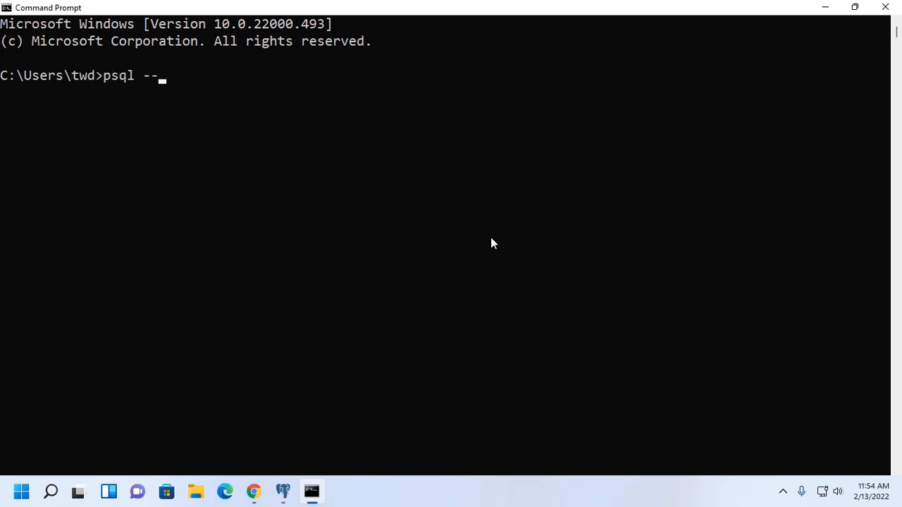
pyautogui.write('version')
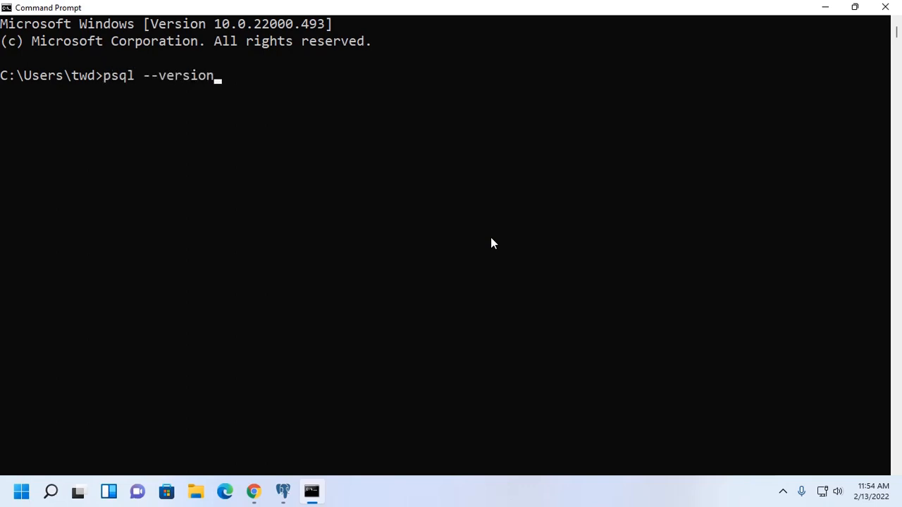
pyautogui.press('Return')
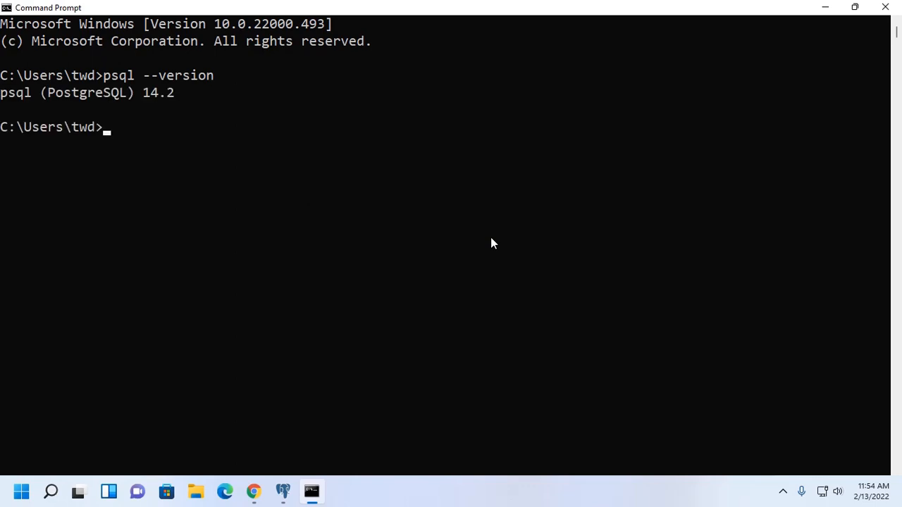
pyautogui.moveTo(412, 221)
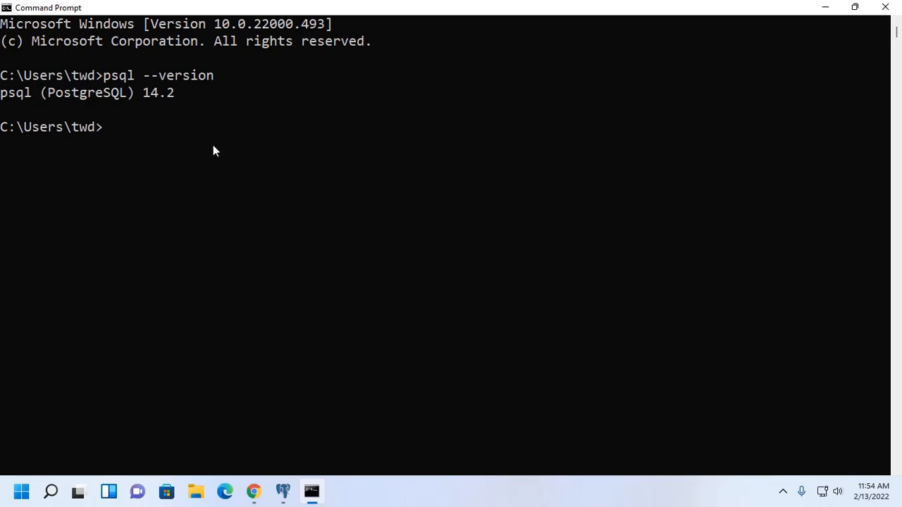
# Log into psql as postgres with 'psql -u postgres -W', then enter \q.
pyautogui.write('psql -')
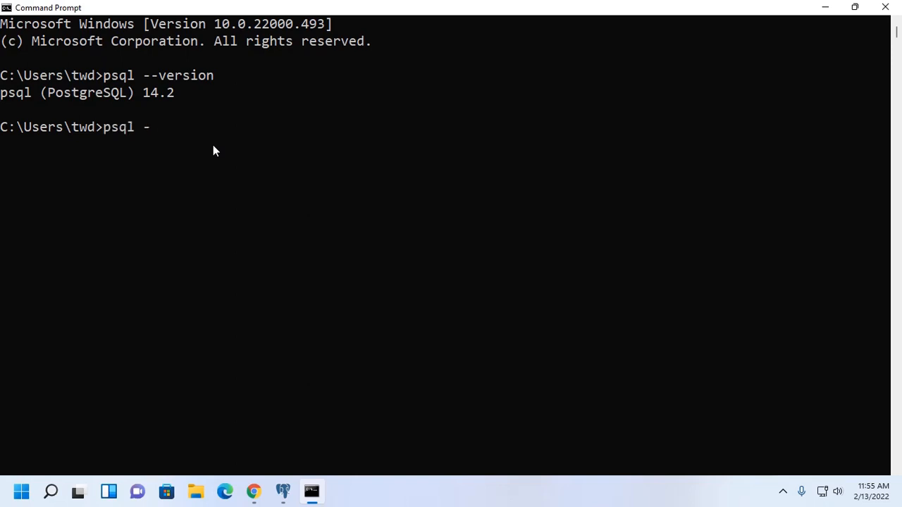
pyautogui.write('u postgres -W')
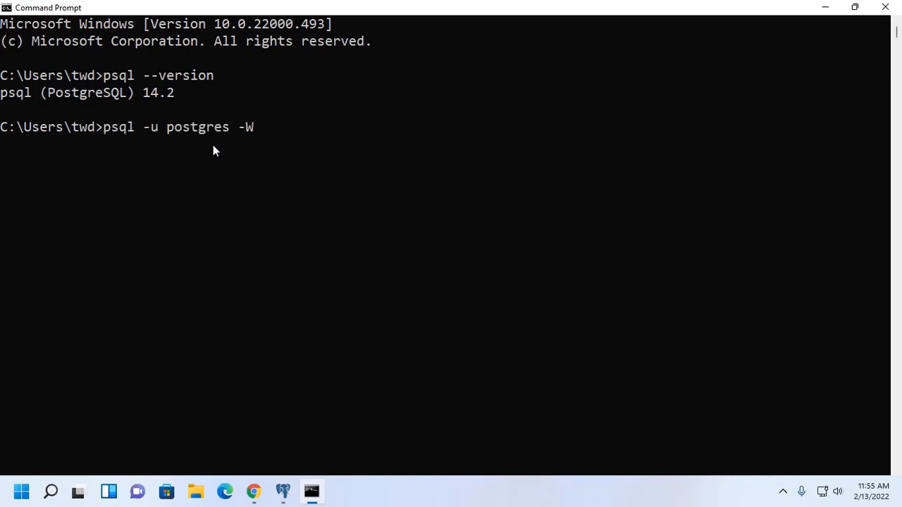
pyautogui.press('Return')
pyautogui.write('psql -U postgres -W')
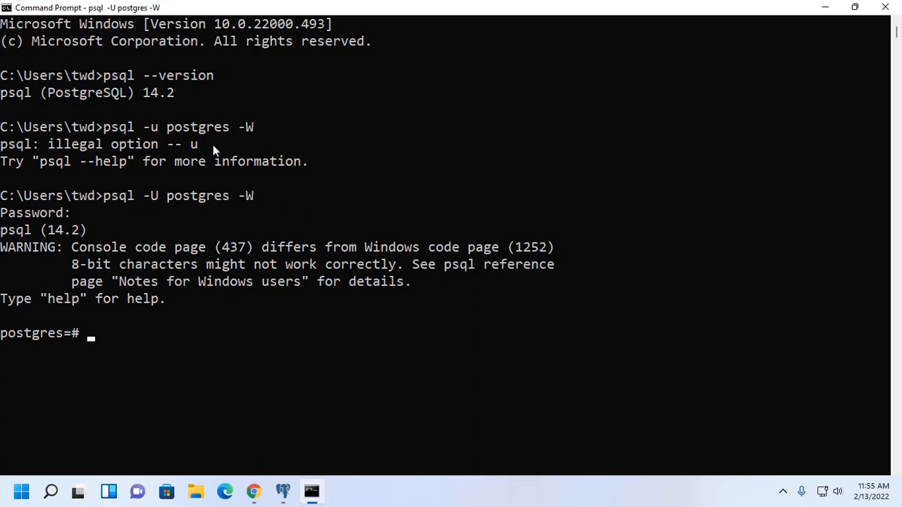
pyautogui.write('\\')
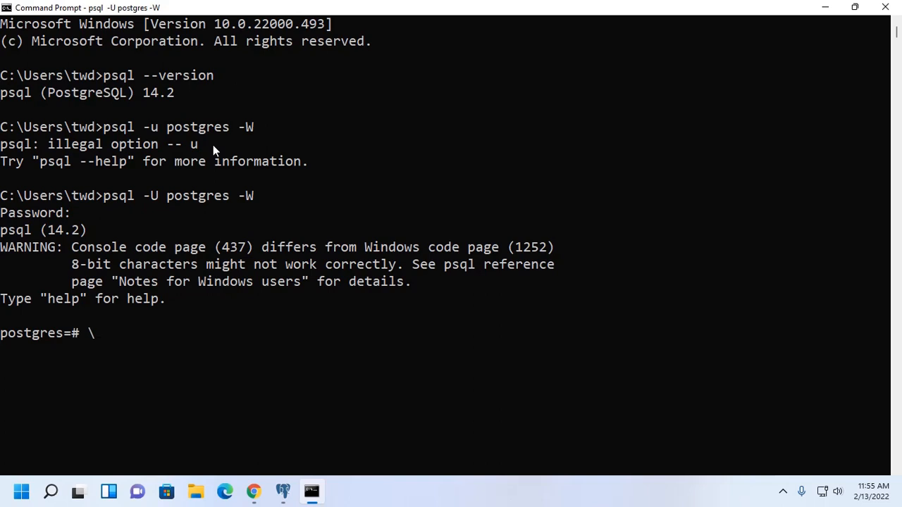
pyautogui.write('q')
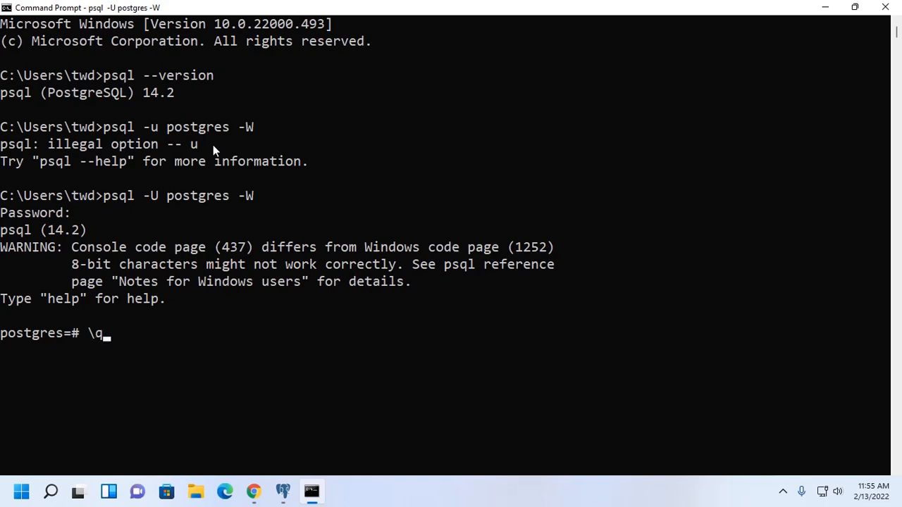